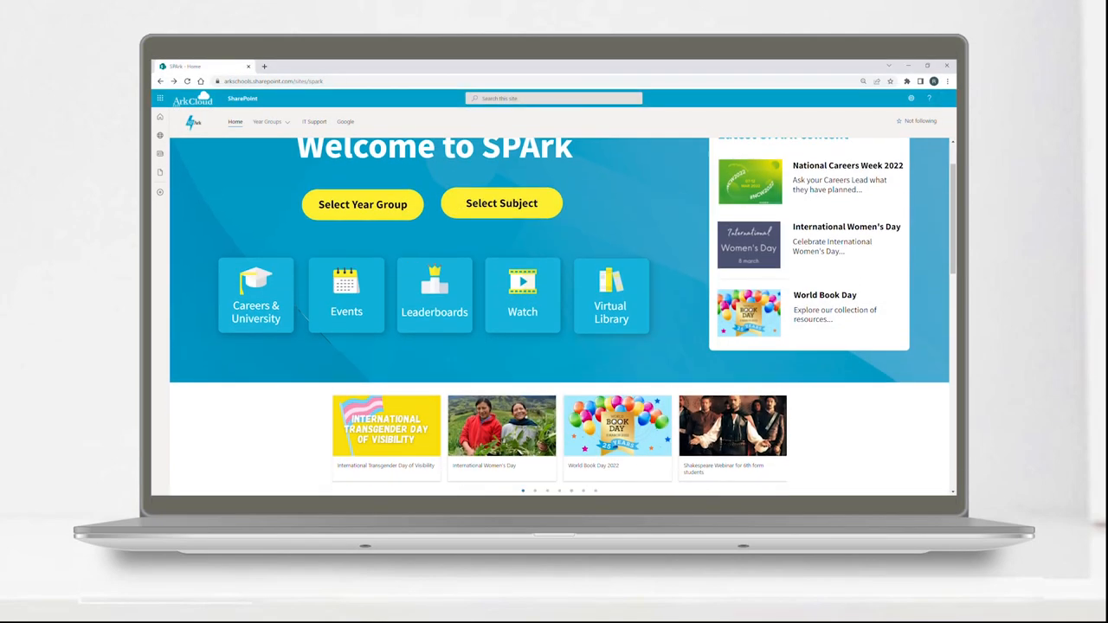
Scroll down through the SPArk home page and back up
scroll("down", 3)
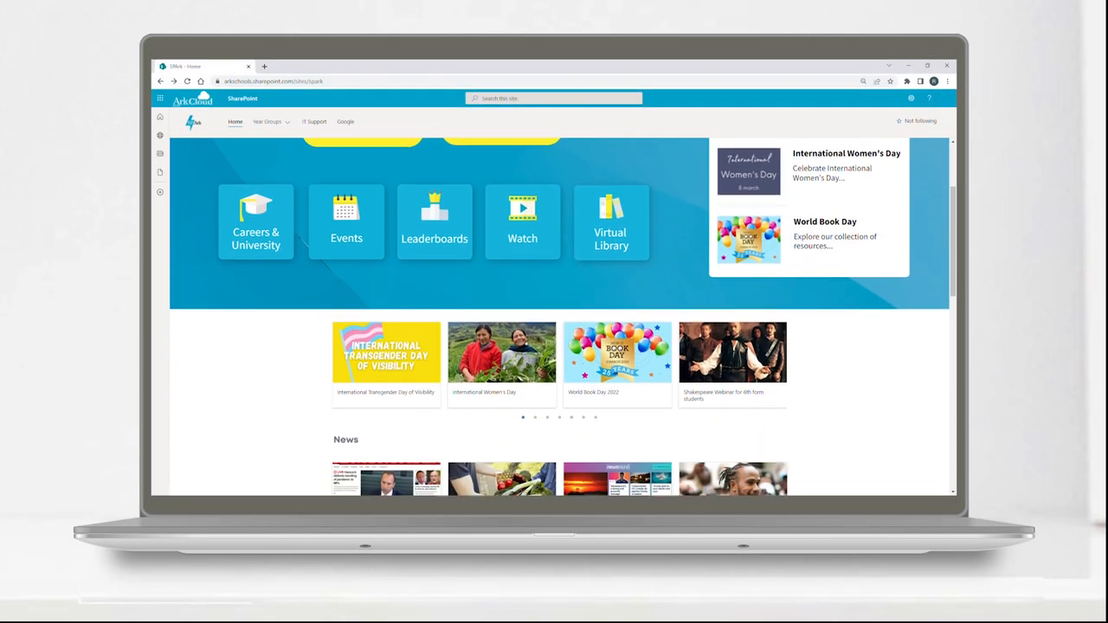
scroll("down", 3)
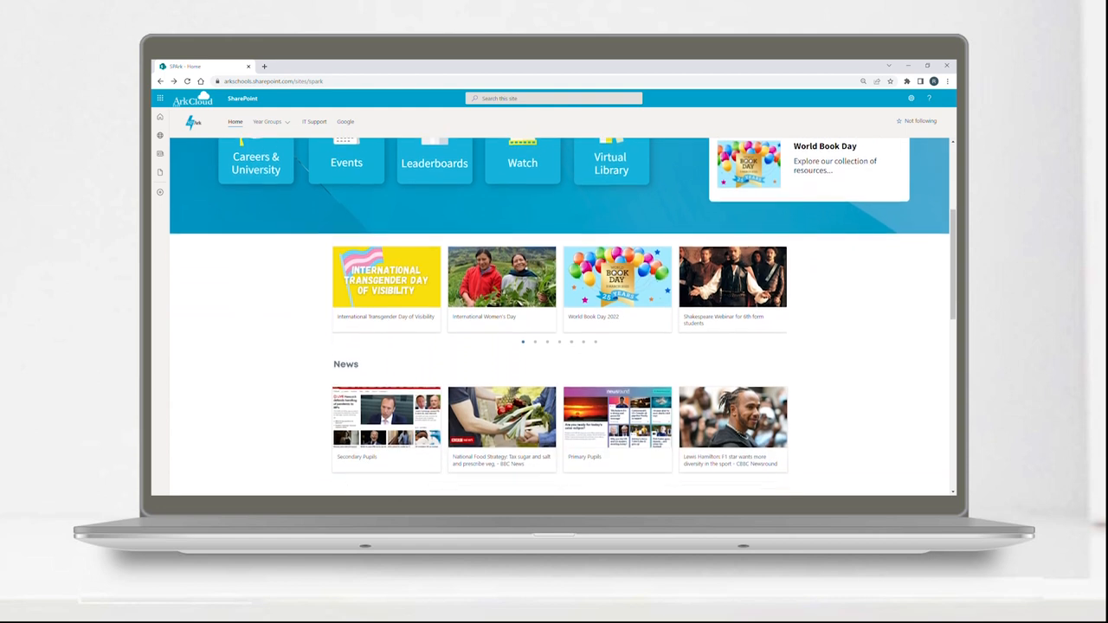
scroll("down", 3)
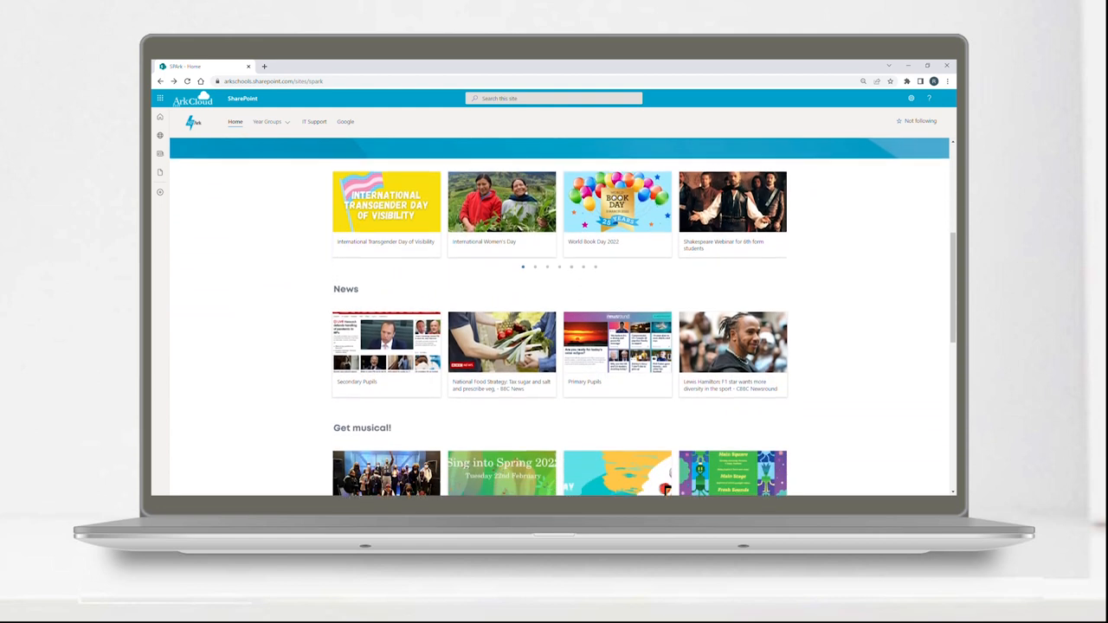
scroll("down", 3)
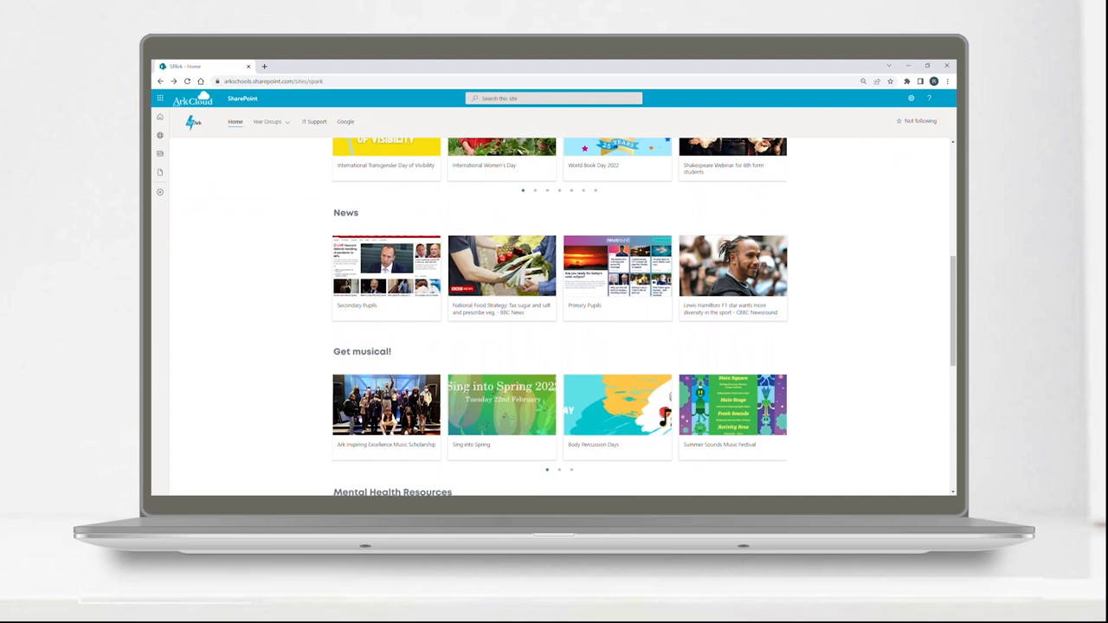
scroll("down", 3)
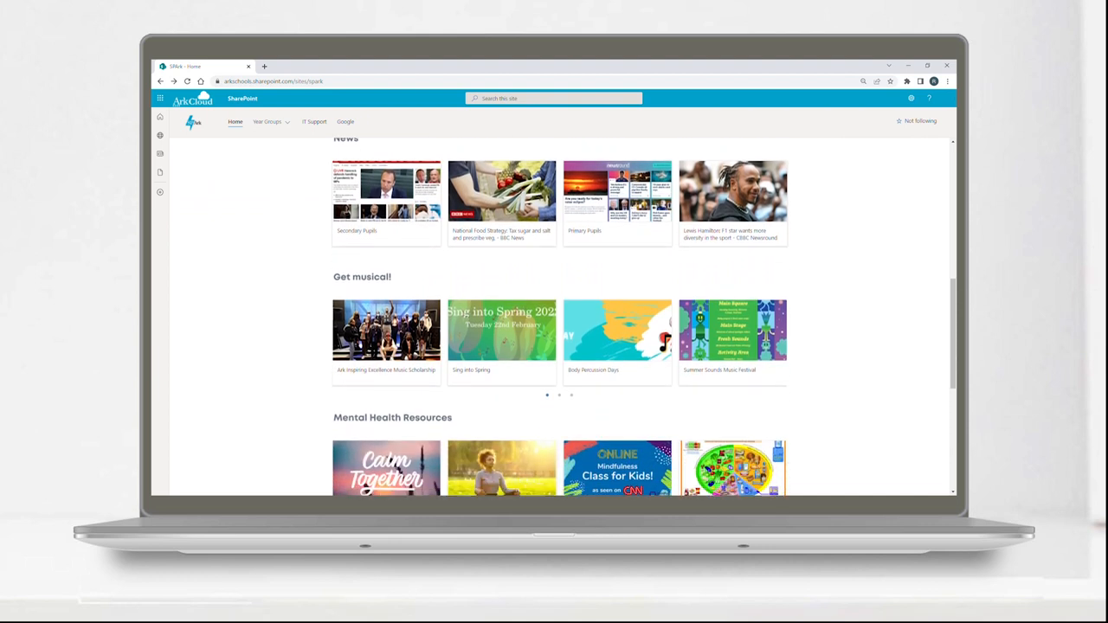
scroll("down", 3)
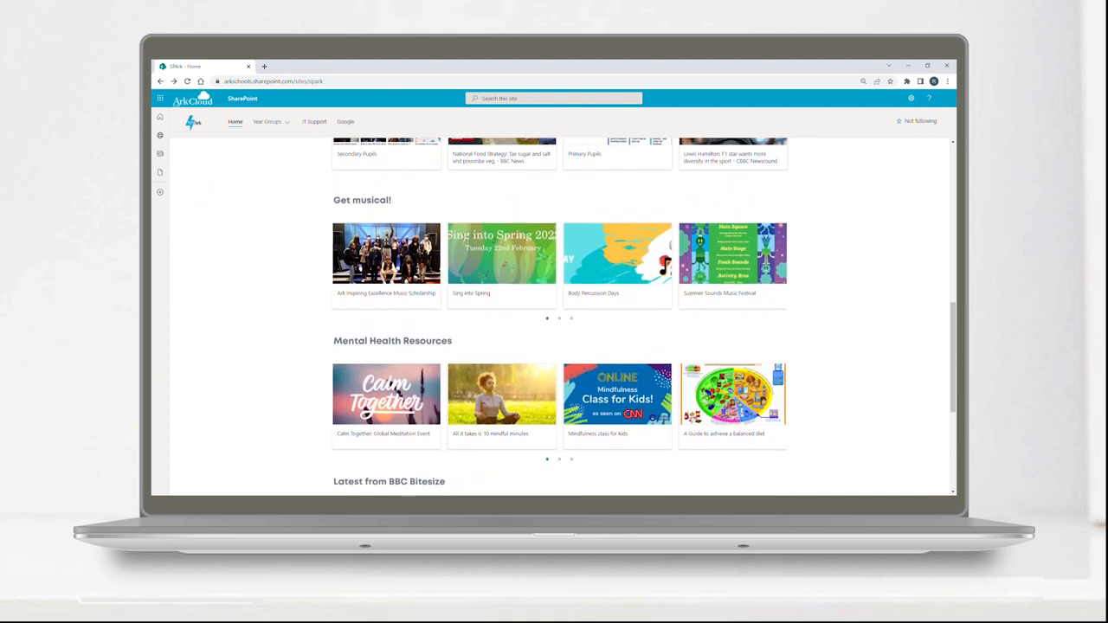
scroll("down", 3)
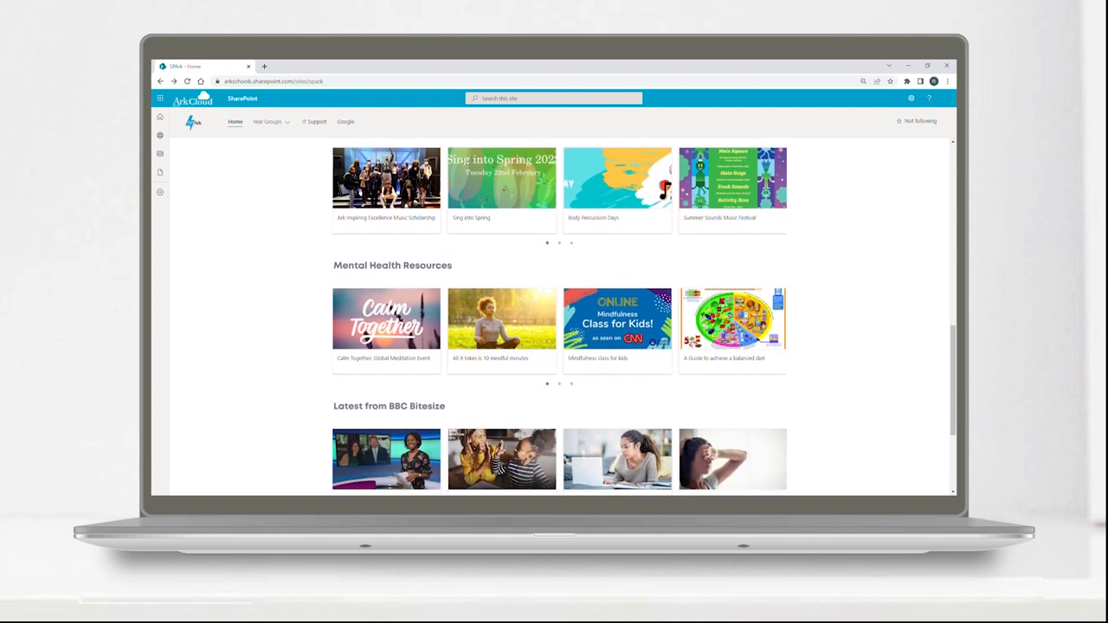
scroll("down", 3)
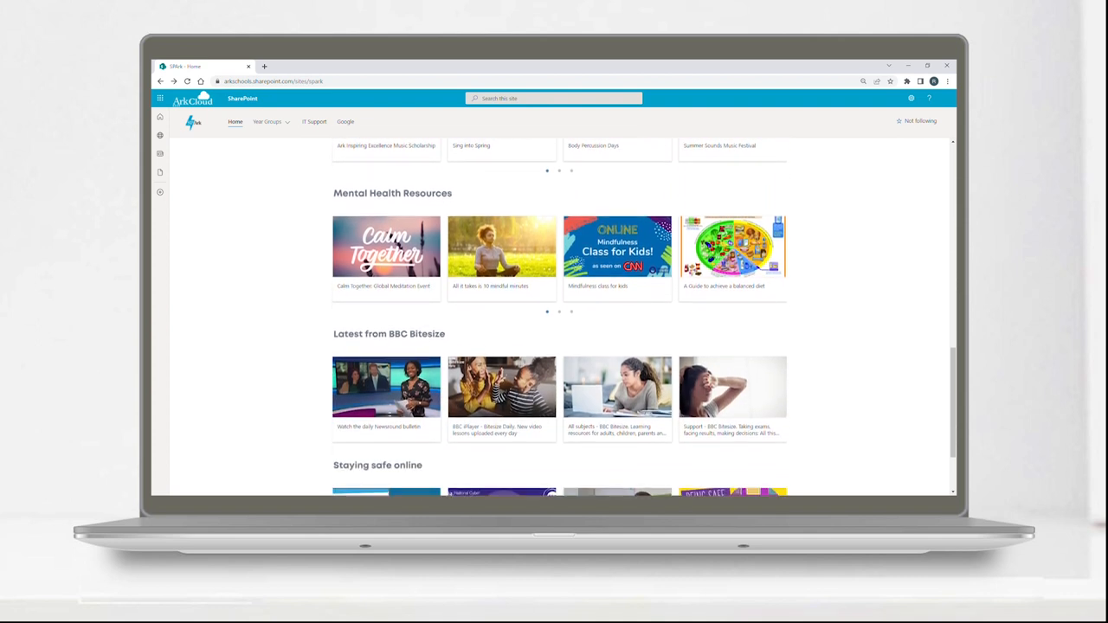
scroll("down", 3)
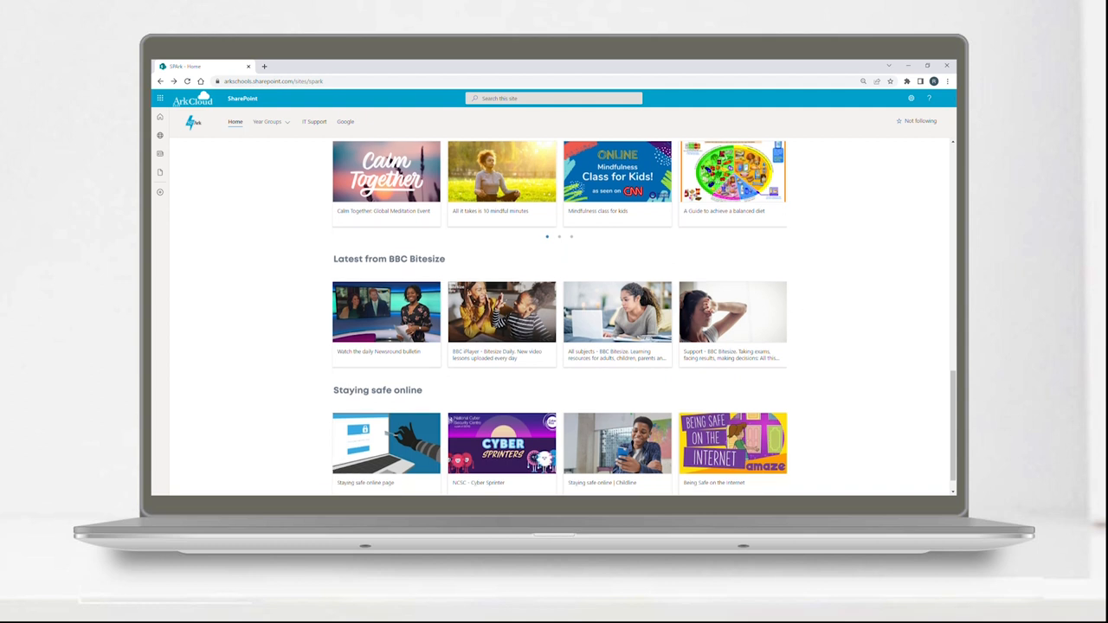
scroll("up", 3)
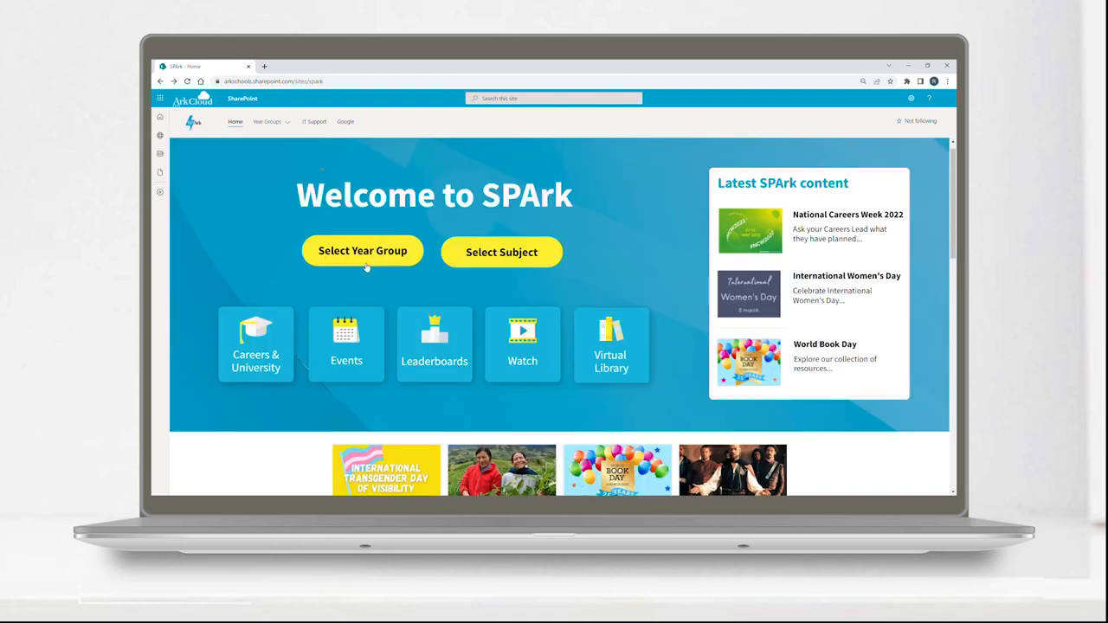
Browse the Year 6 subjects page from the year-group chooser, then return to the SPArk home page
left_click(362, 253)
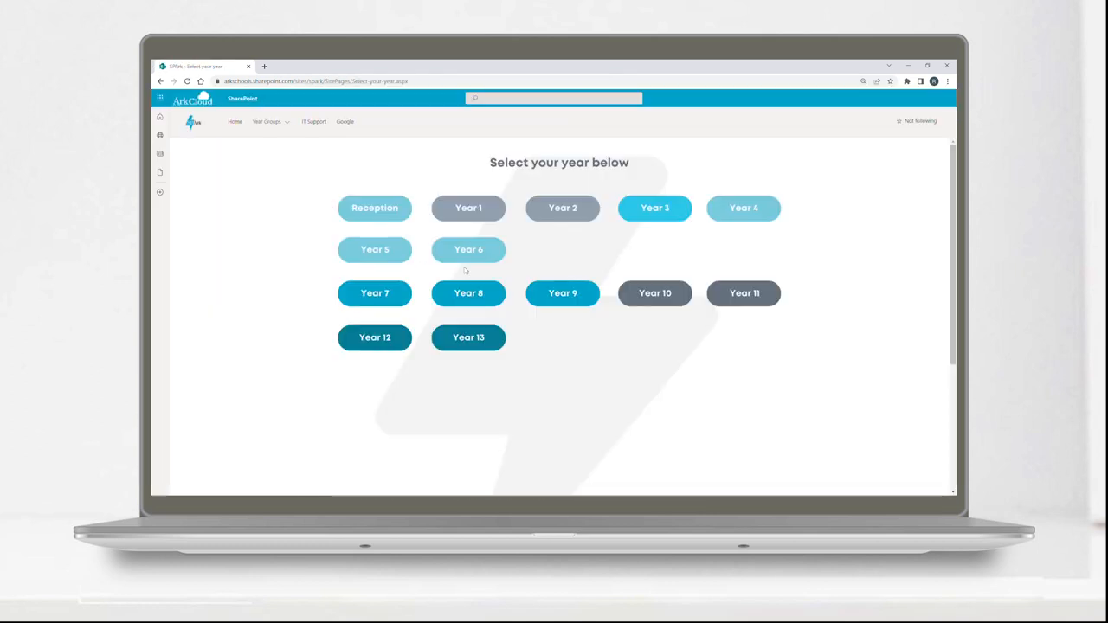
left_click(467, 250)
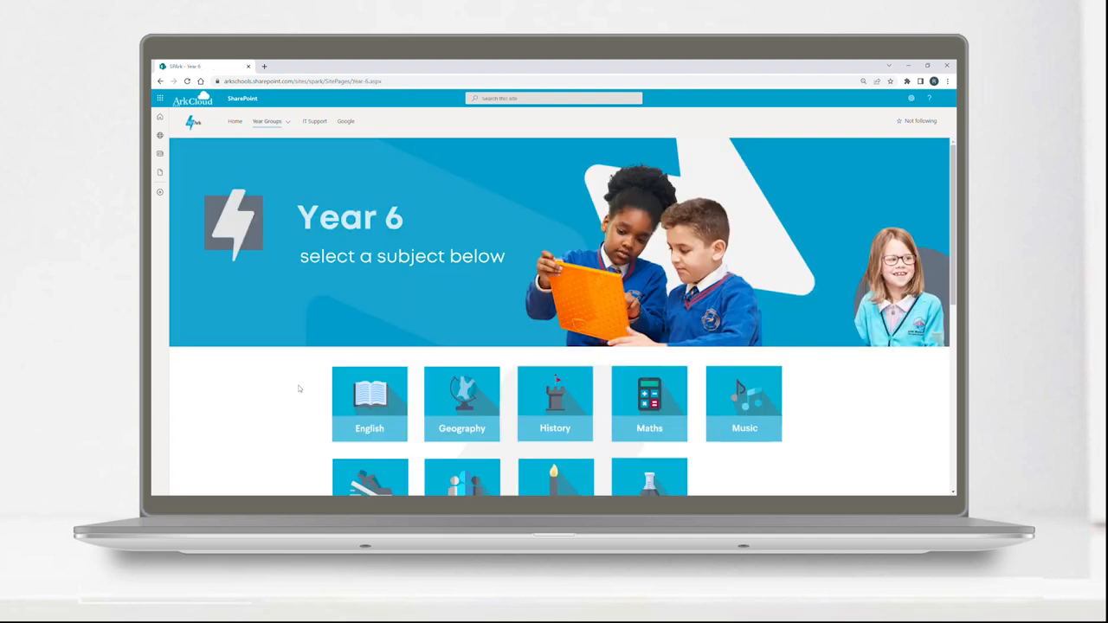
scroll("down", 3)
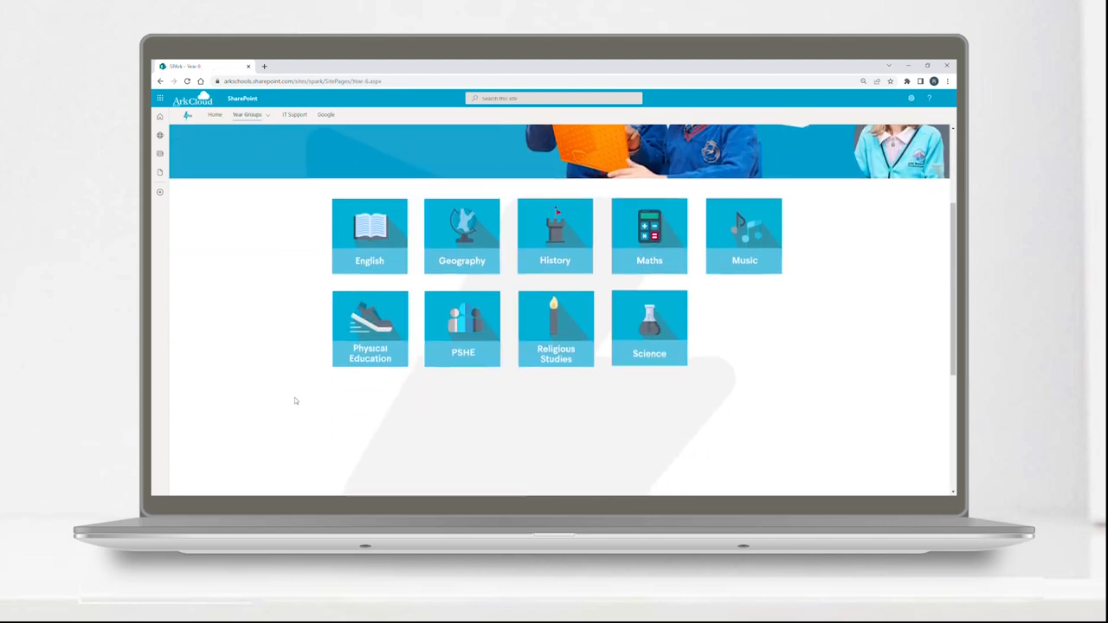
left_click(371, 233)
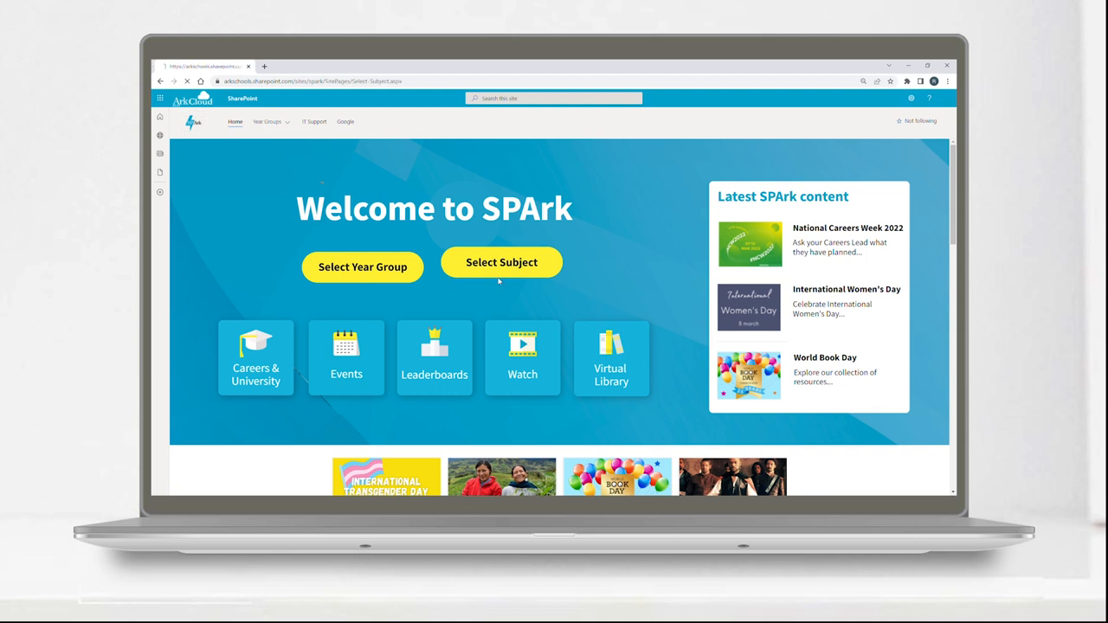
Open Maths and its Year 10 Foundation and Higher topics, then move on to another subject page
left_click(502, 264)
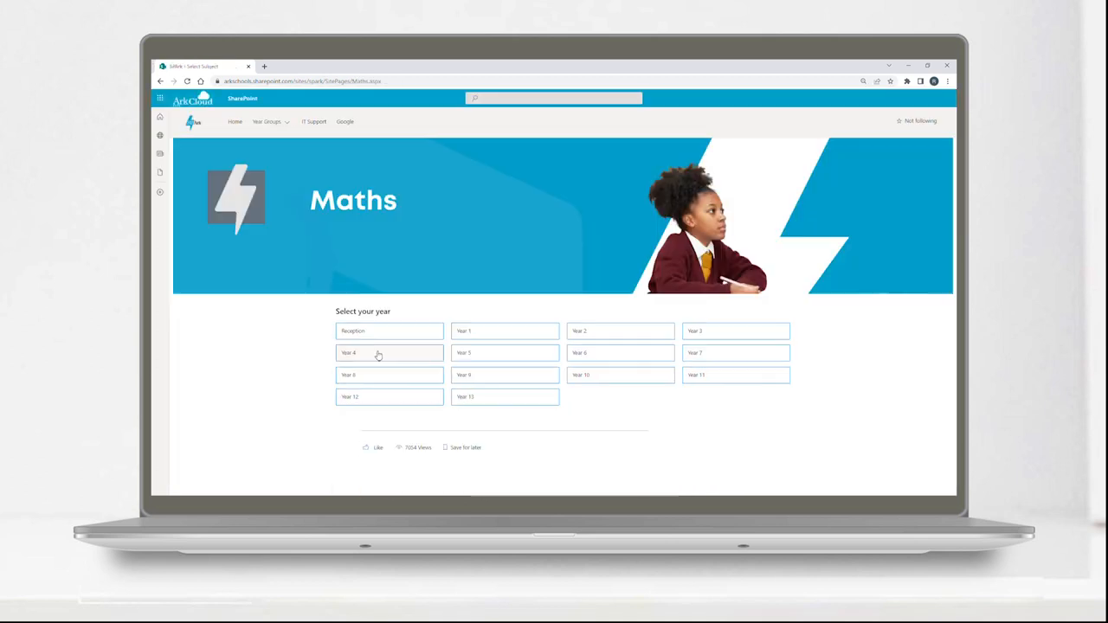
left_click(620, 374)
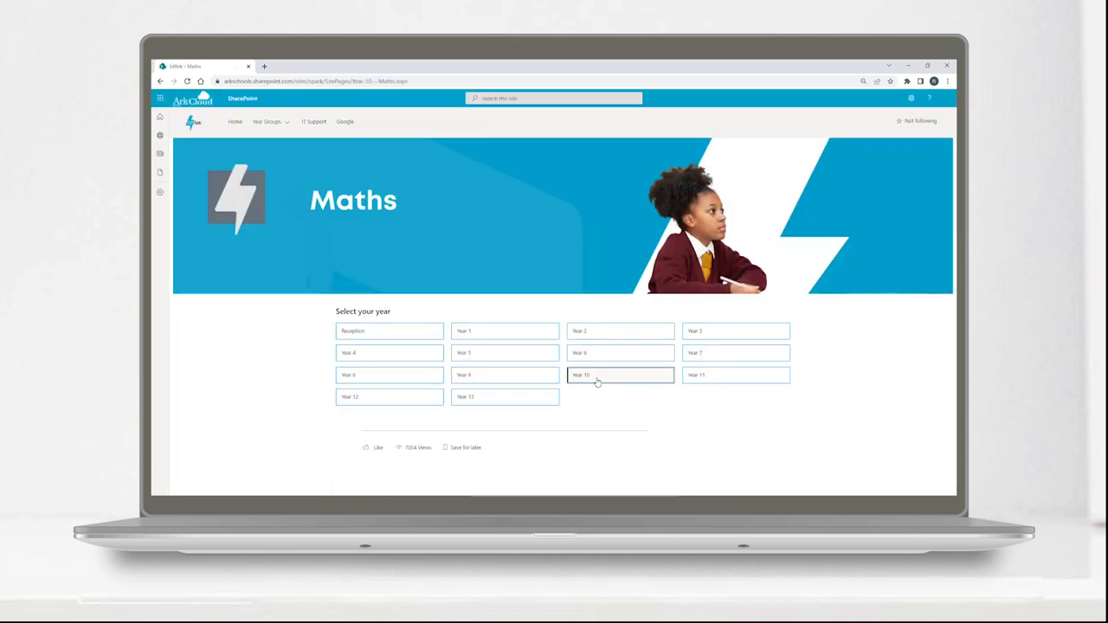
left_click(620, 374)
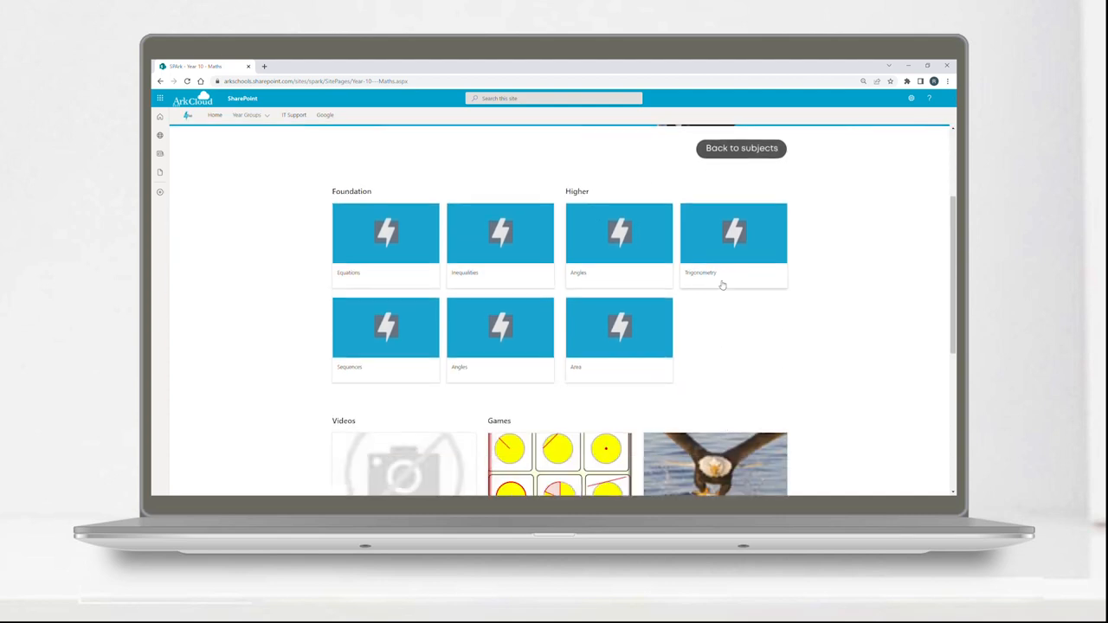
left_click(734, 232)
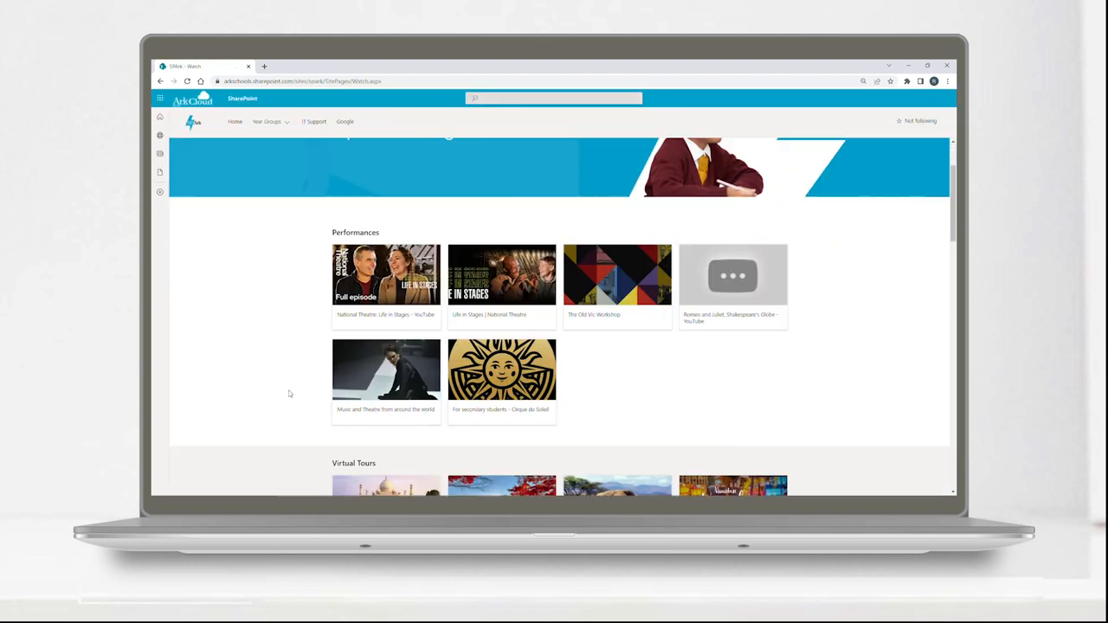
Scroll the subject page down to the Virtual Tours collection with the Louvre tour
scroll("down", 3)
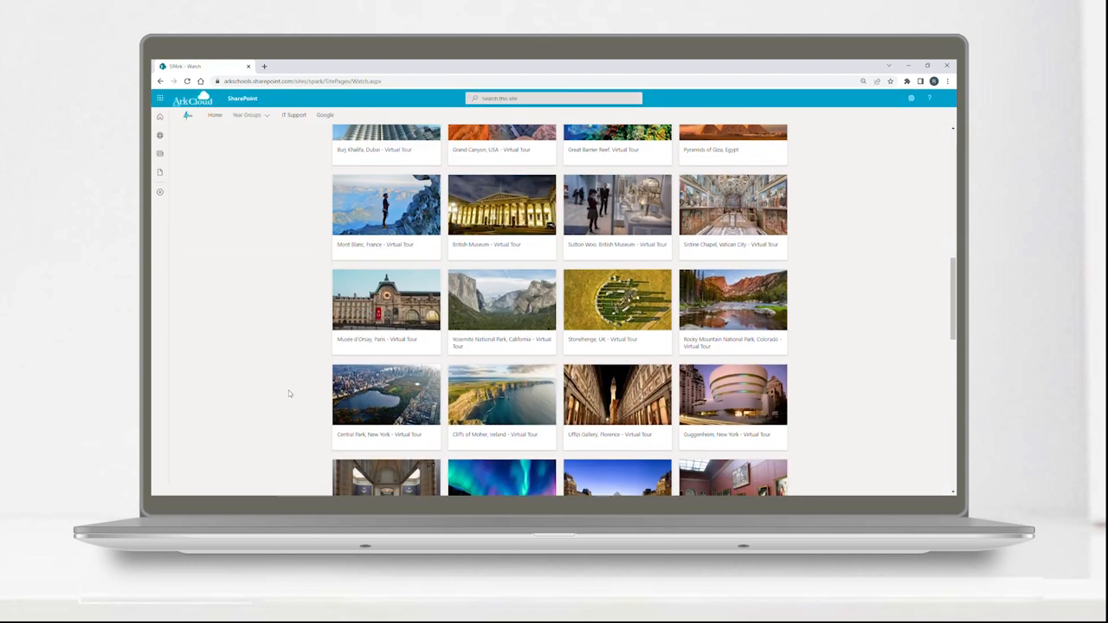
scroll("down", 3)
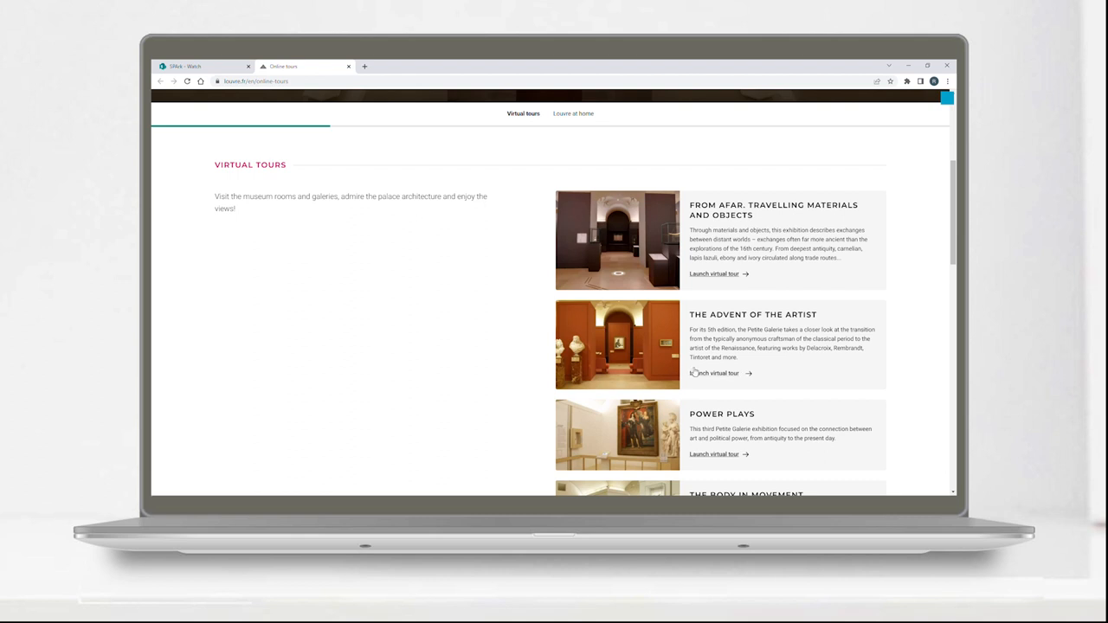
Launch The Advent of the Artist tour, walk to the portraits, enlarge the man's self-portrait, then return home
left_click(713, 374)
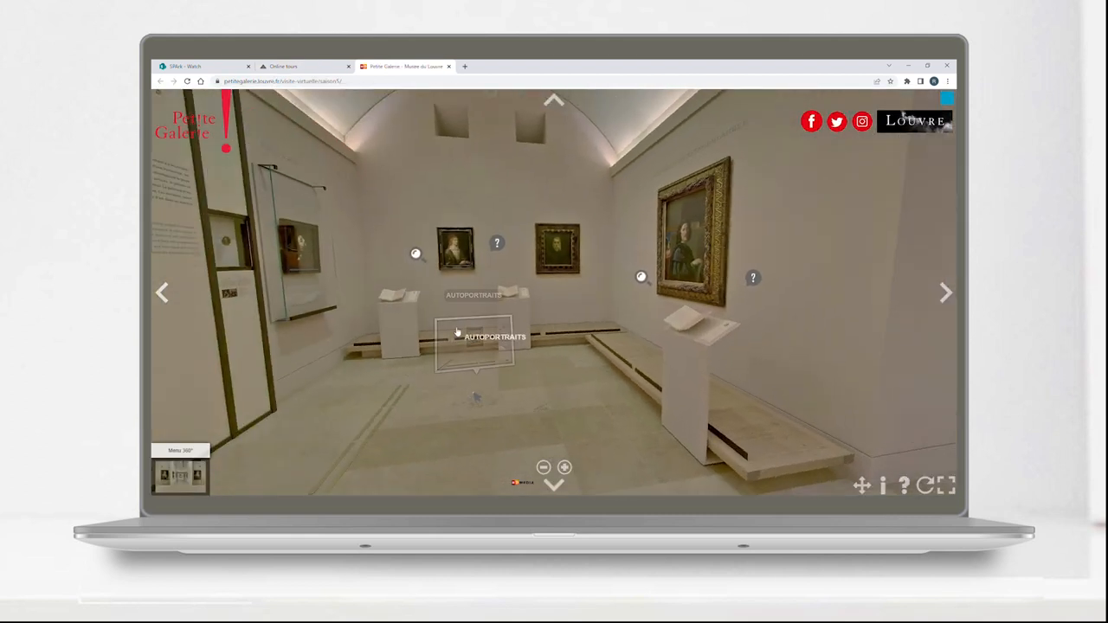
left_click(475, 337)
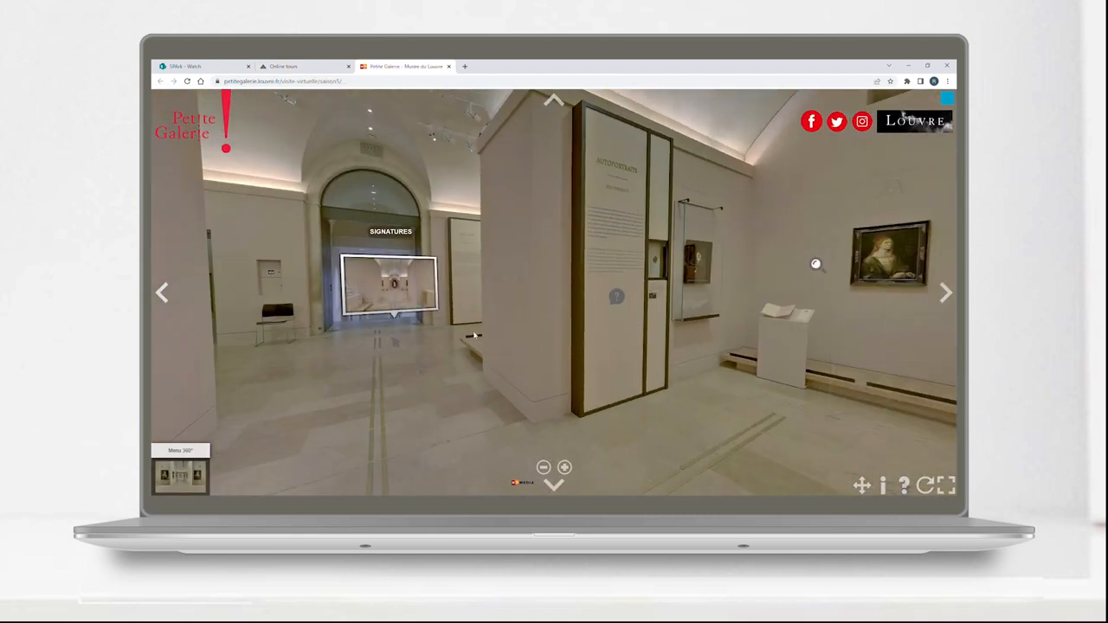
left_click(392, 284)
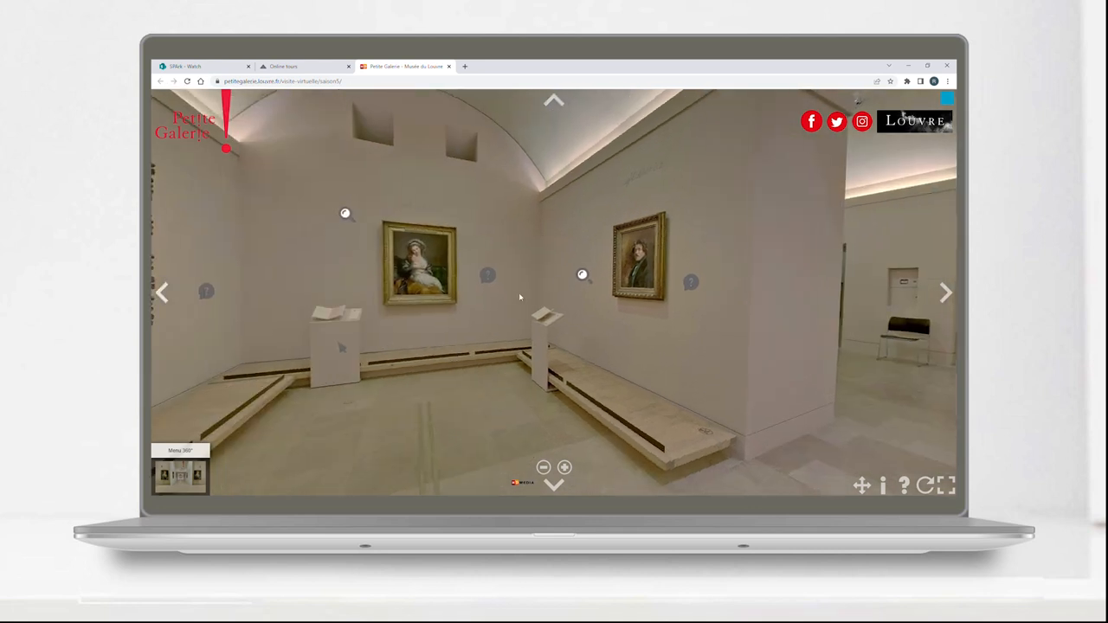
left_click(640, 251)
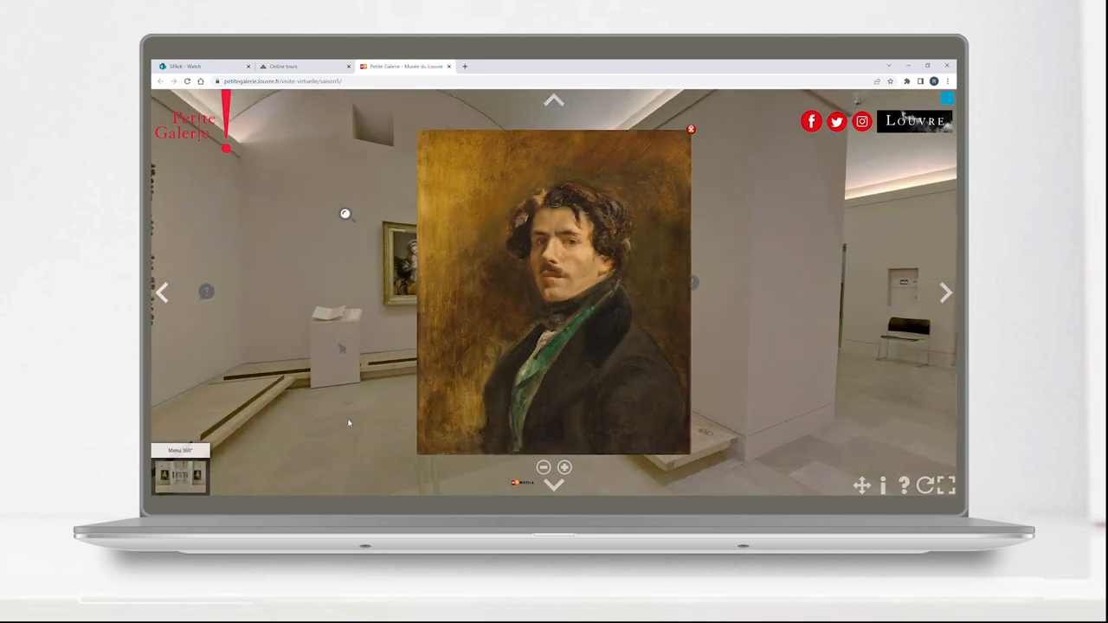
left_click(205, 66)
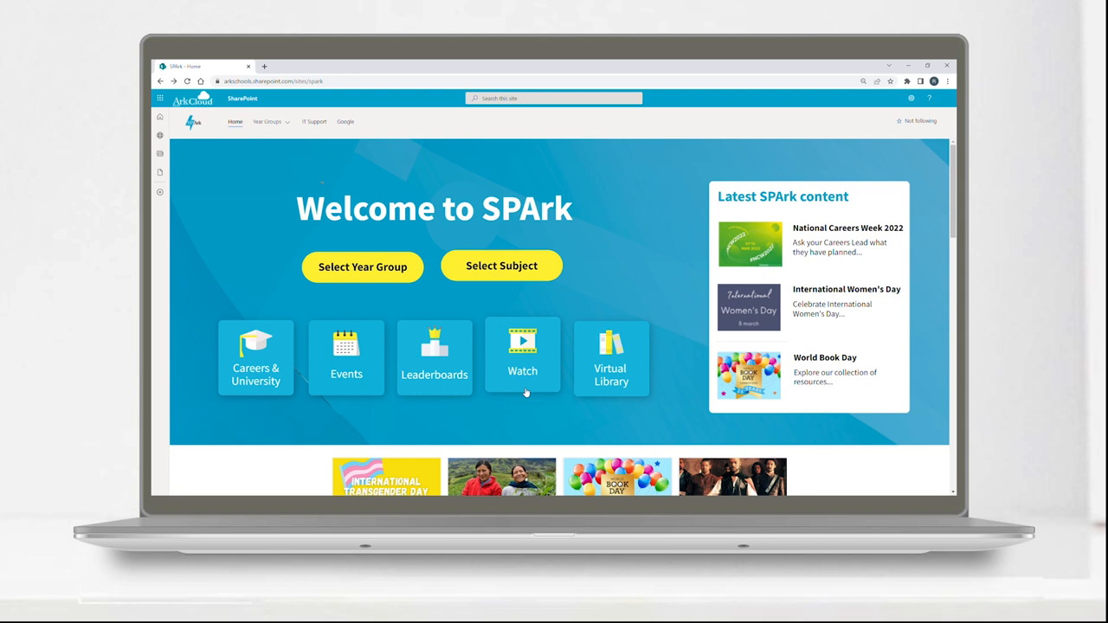
left_click(523, 355)
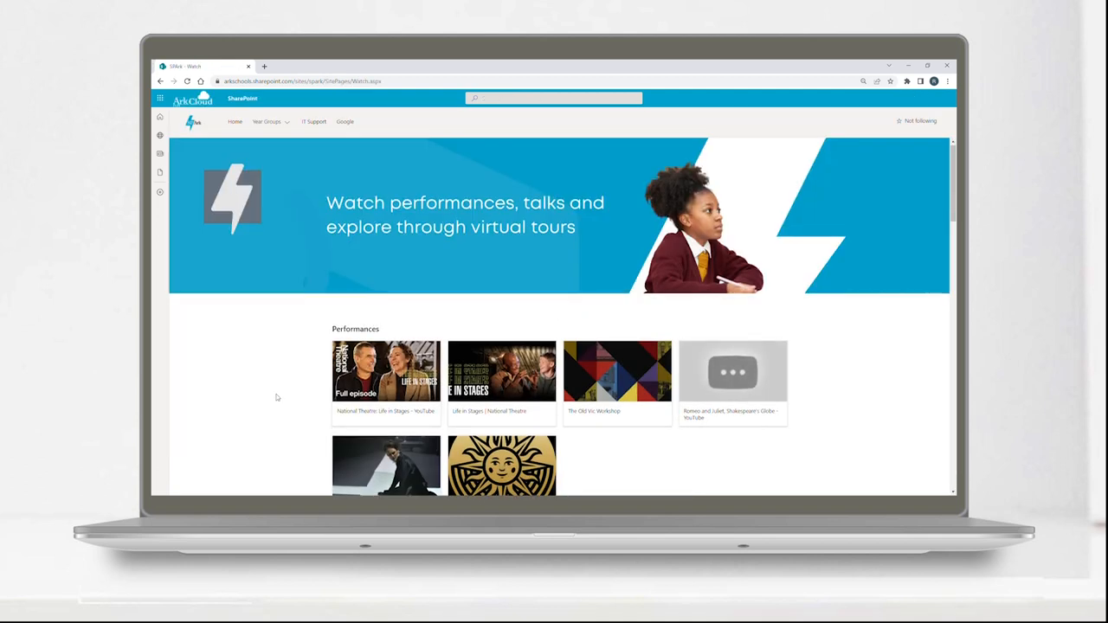
scroll("down", 3)
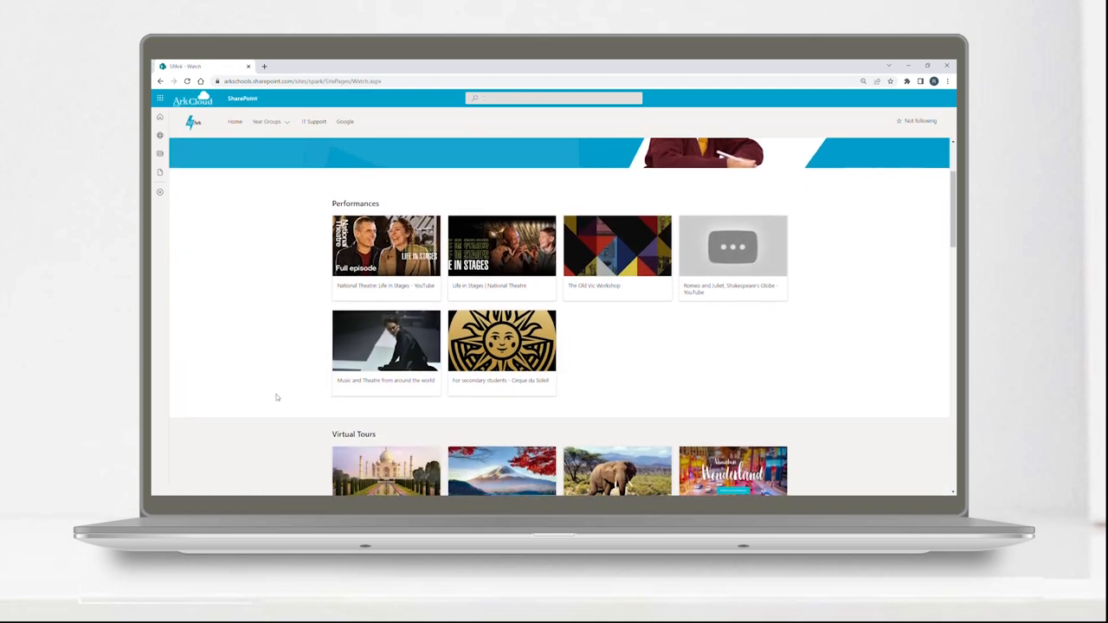
scroll("down", 3)
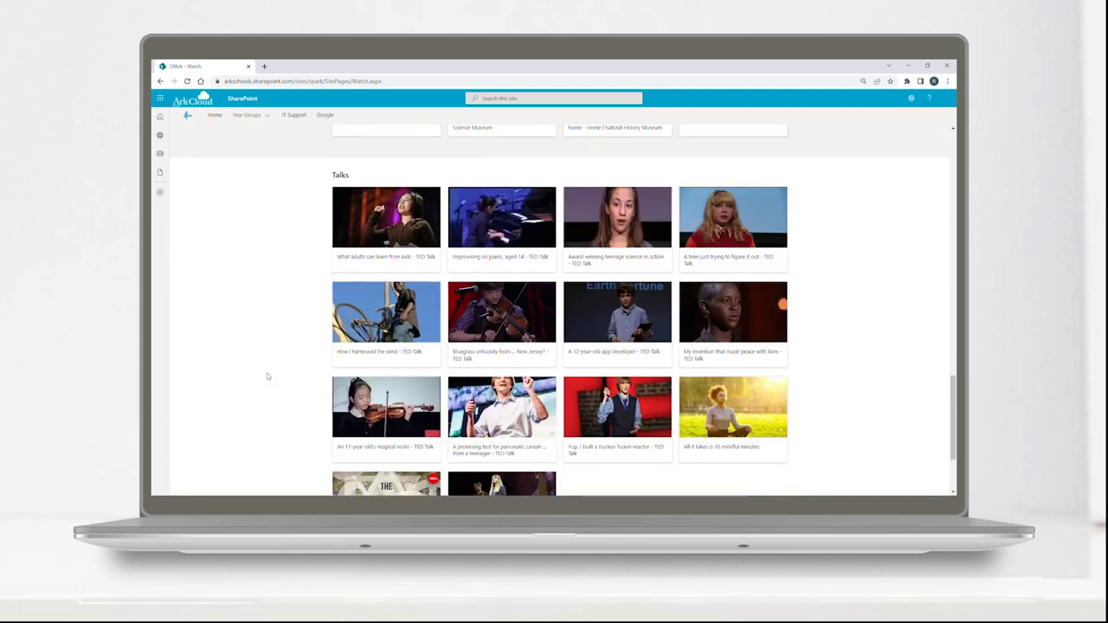
left_click(214, 115)
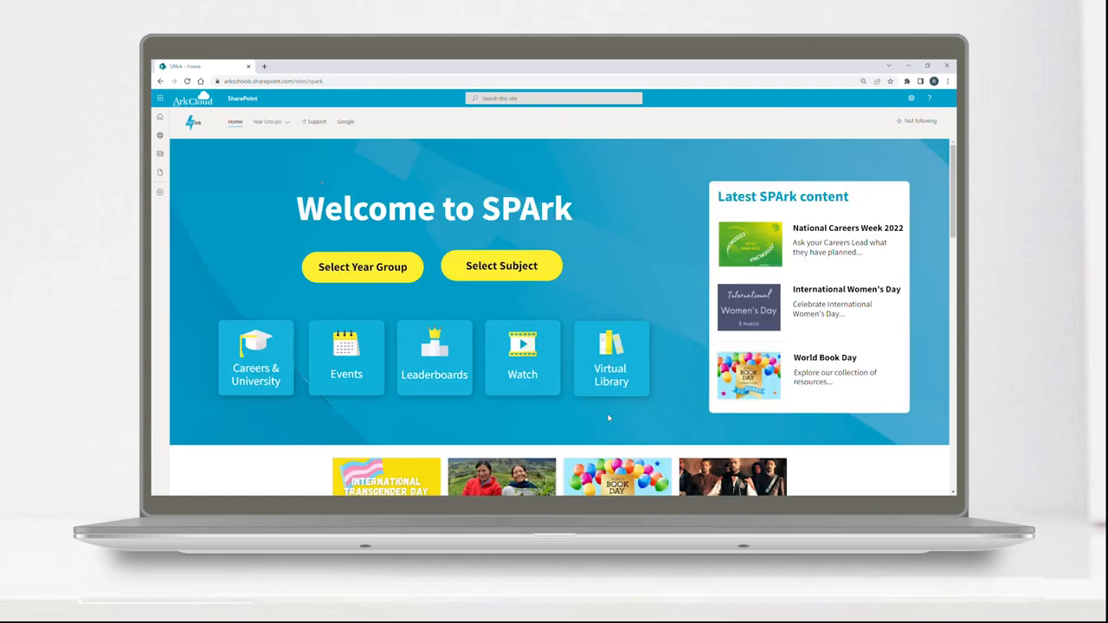
left_click(609, 359)
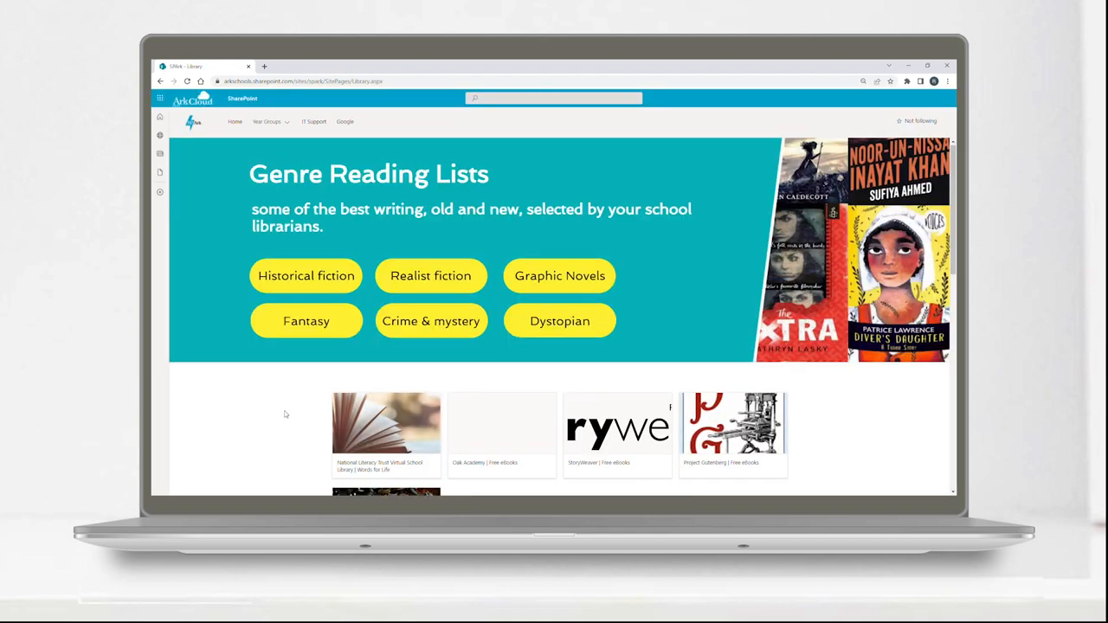
scroll("down", 3)
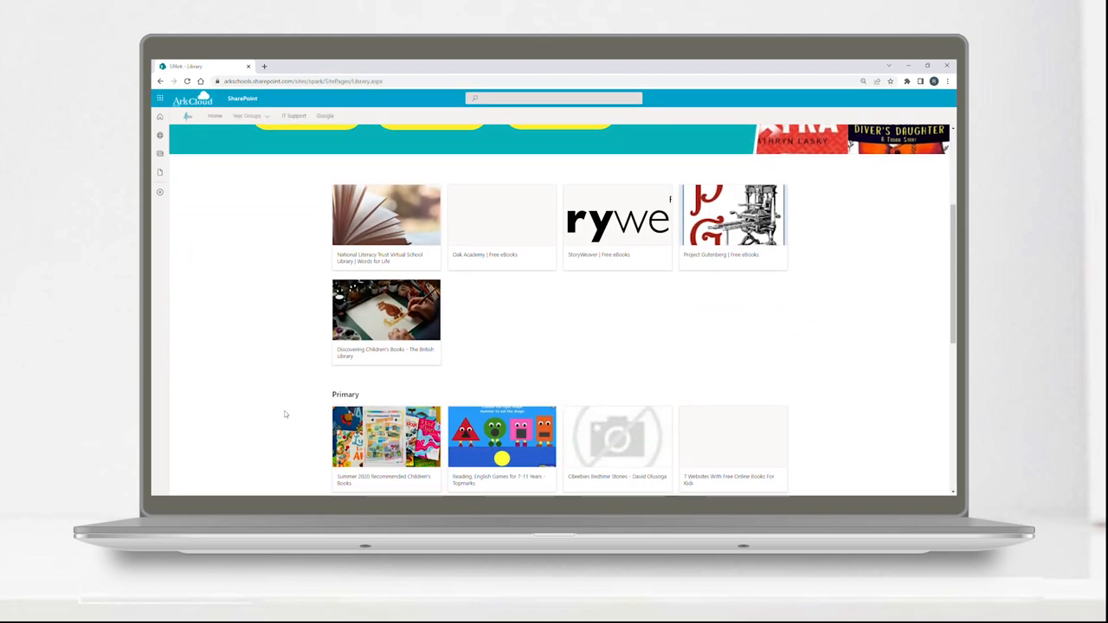
scroll("down", 3)
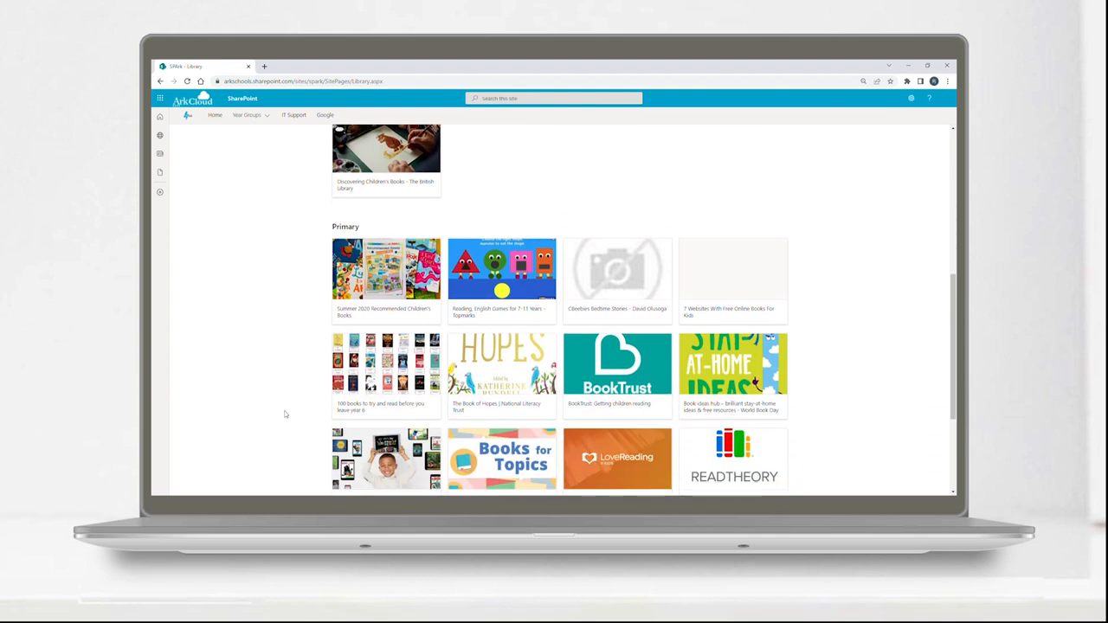
scroll("down", 3)
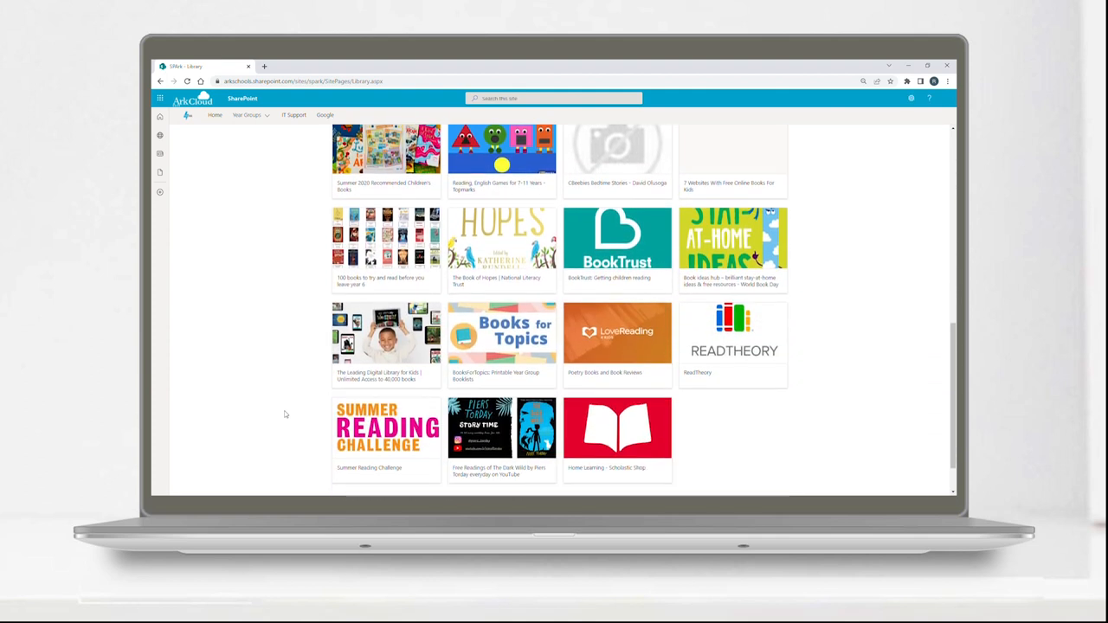
scroll("down", 3)
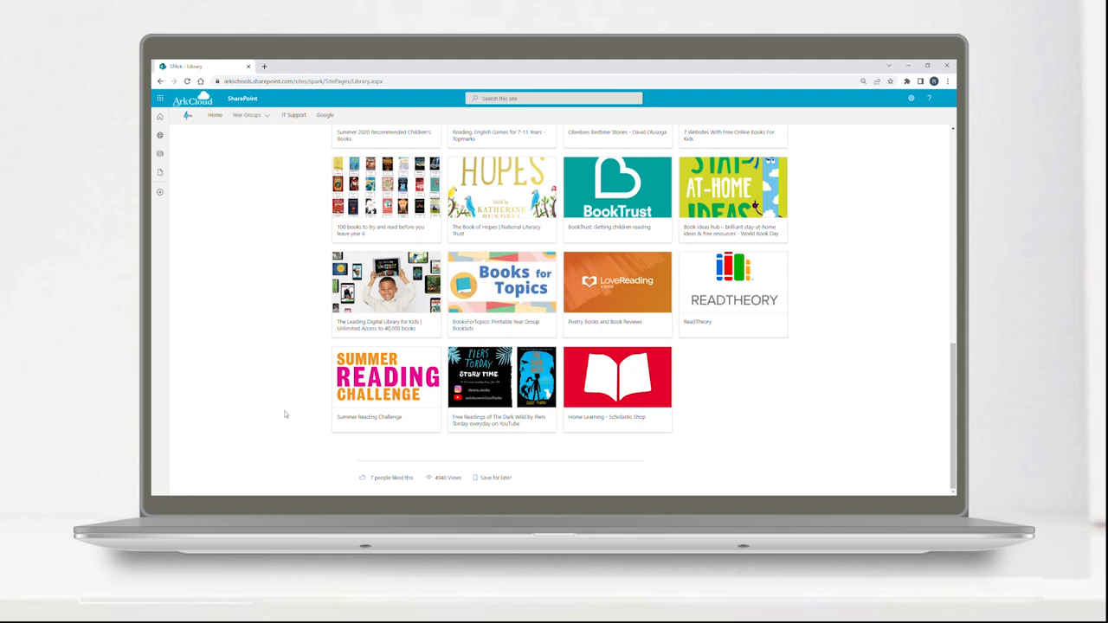
left_click(214, 114)
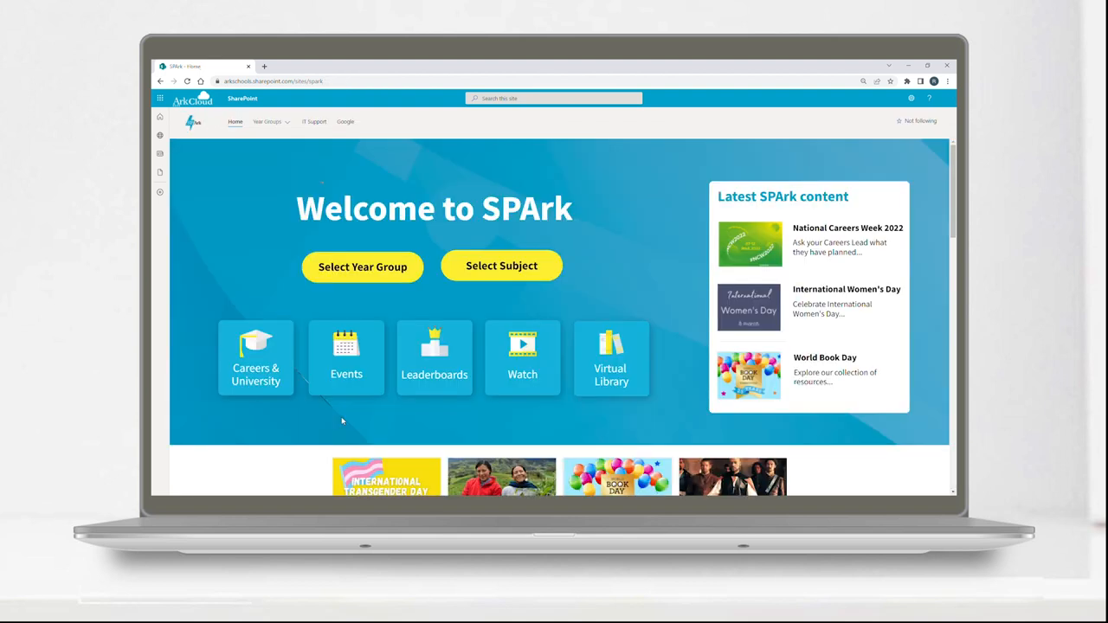
Open the Events page and scroll through the Ark Music Gala post
left_click(346, 355)
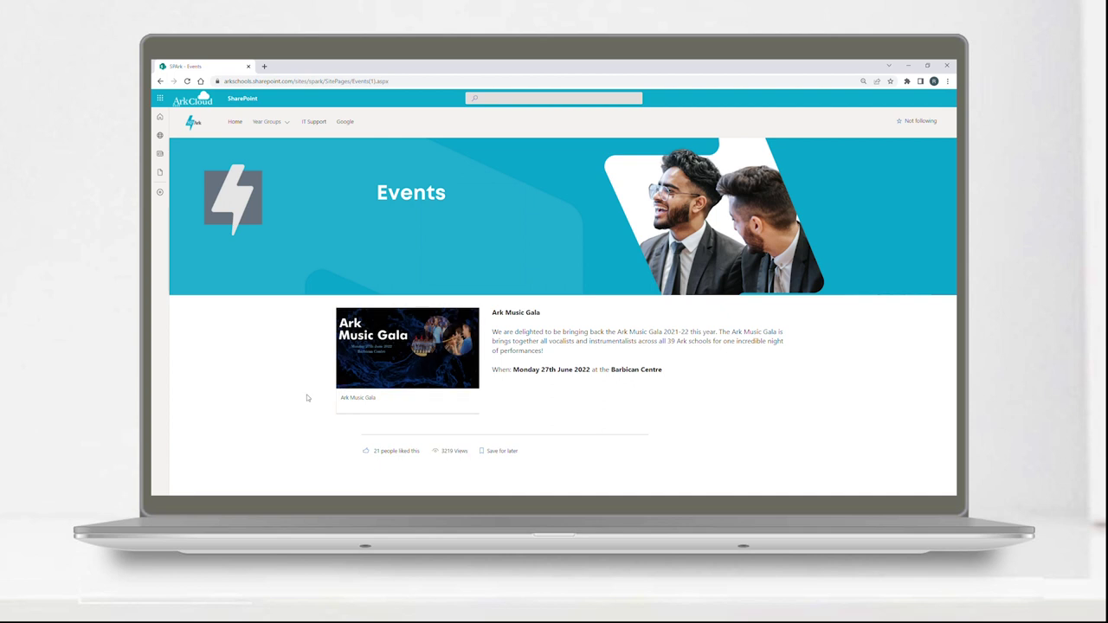
mouse_move(364, 401)
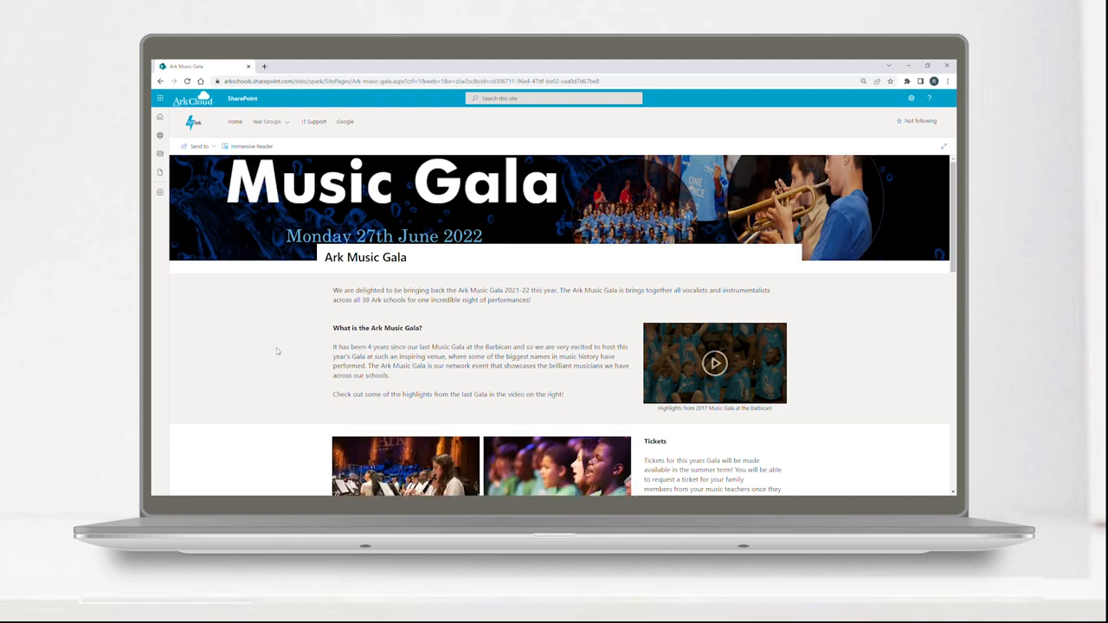
scroll("down", 3)
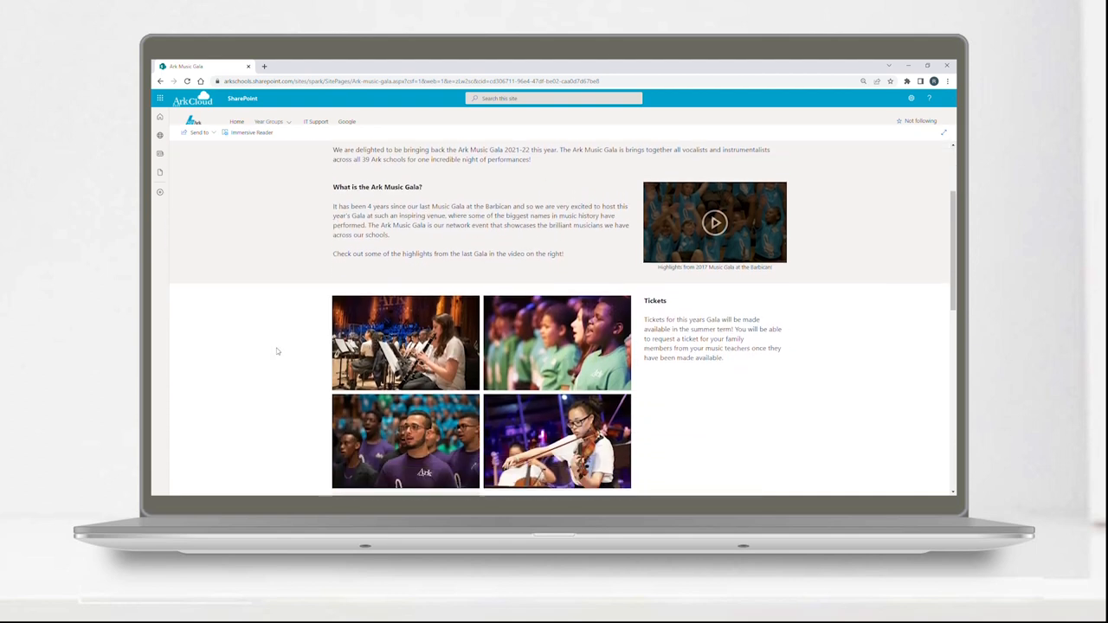
scroll("down", 3)
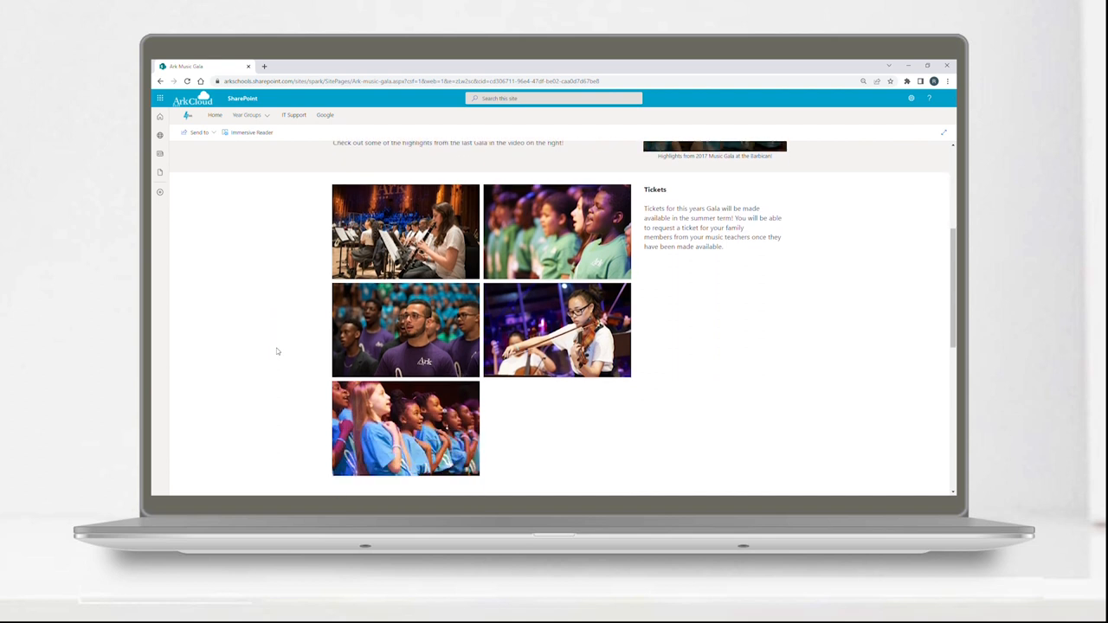
scroll("down", 3)
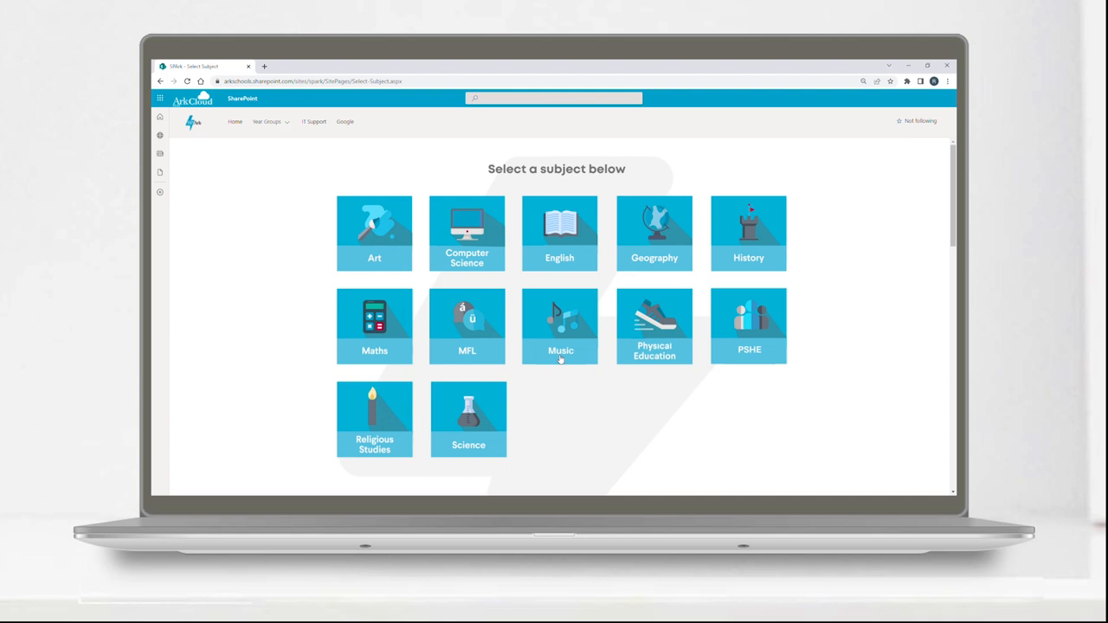
Open the Music subject page and scroll down to its Enrichment activities
left_click(559, 326)
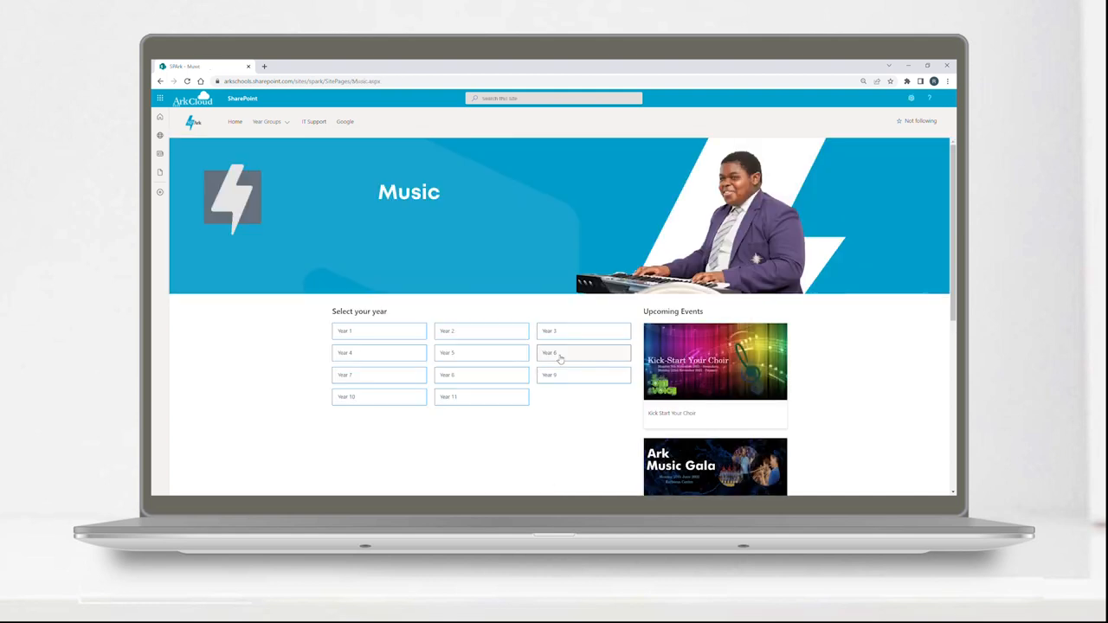
scroll("down", 3)
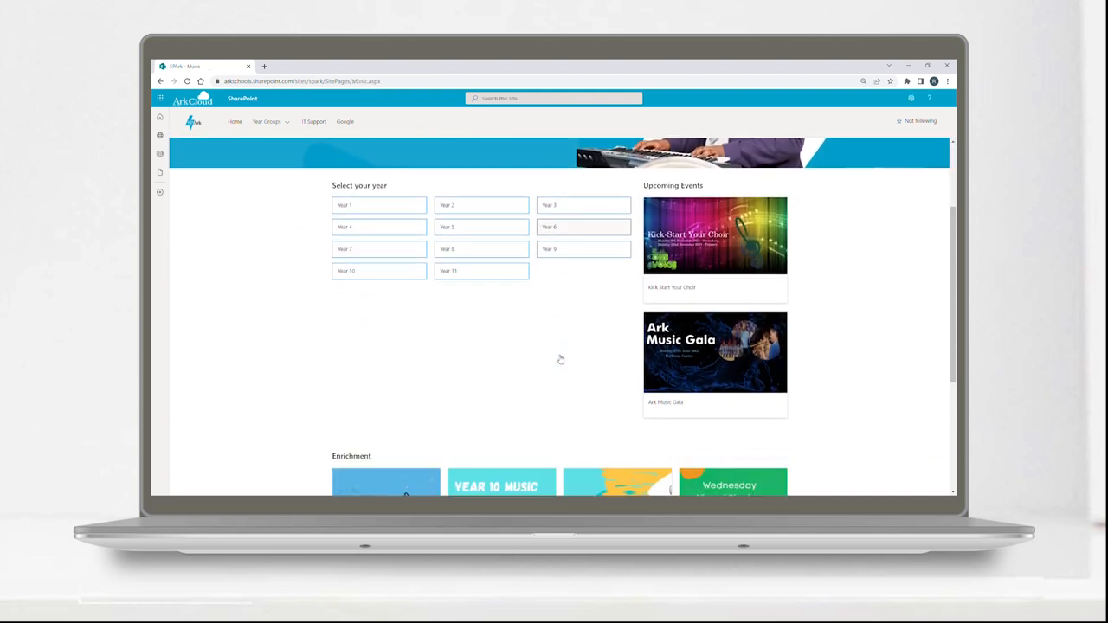
scroll("down", 3)
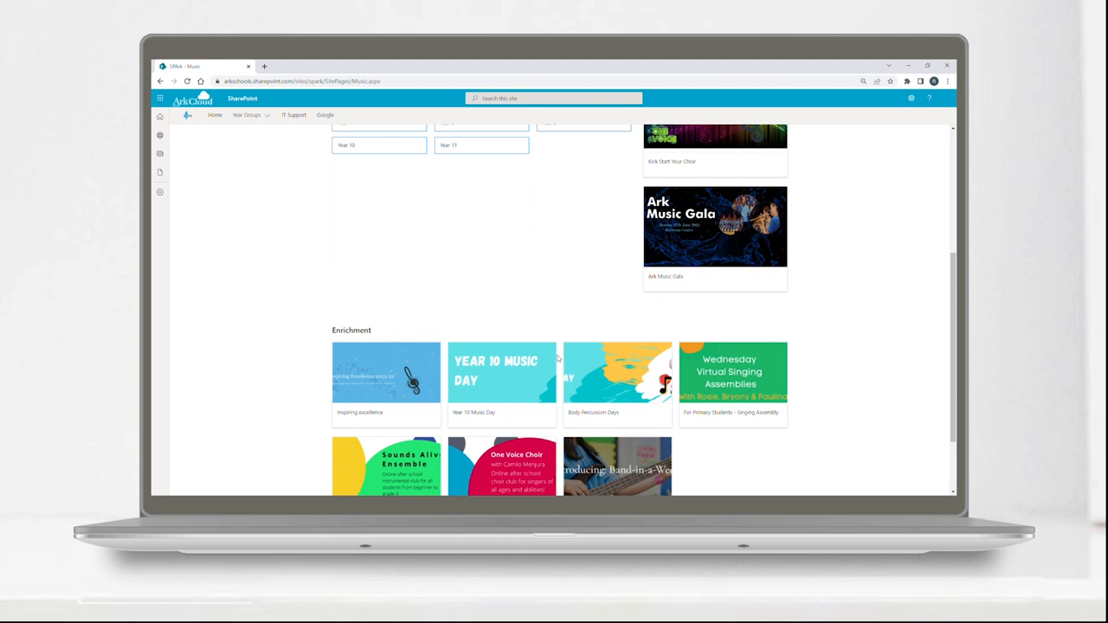
scroll("down", 3)
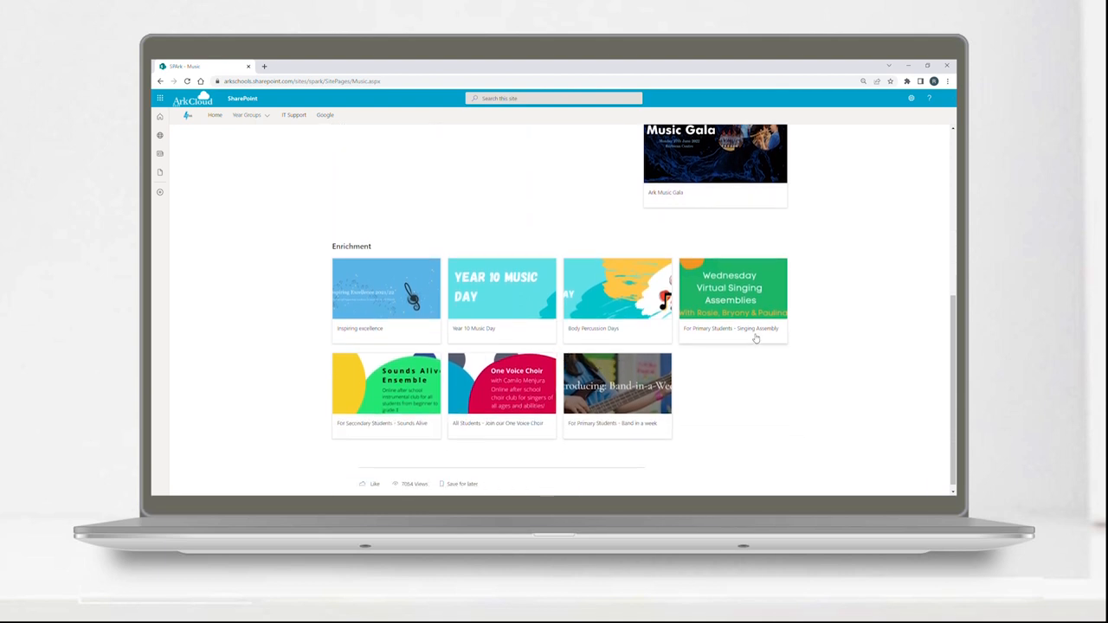
Open Wednesday Virtual Singing Assemblies, play the KS1 video, then go to the SPArky chatbot page
left_click(732, 301)
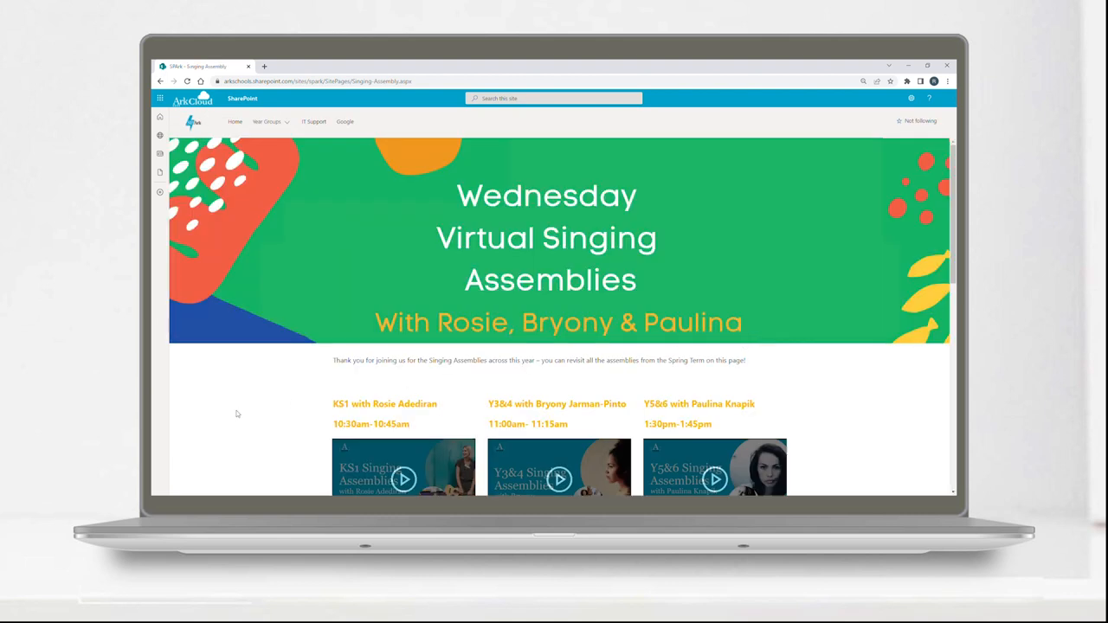
scroll("down", 3)
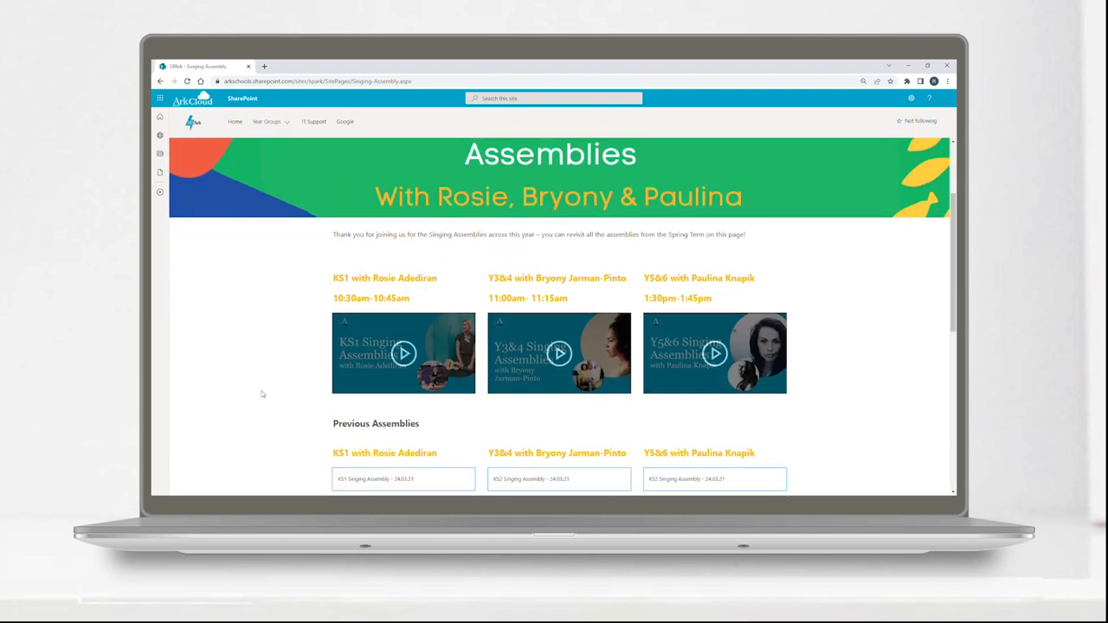
scroll("down", 3)
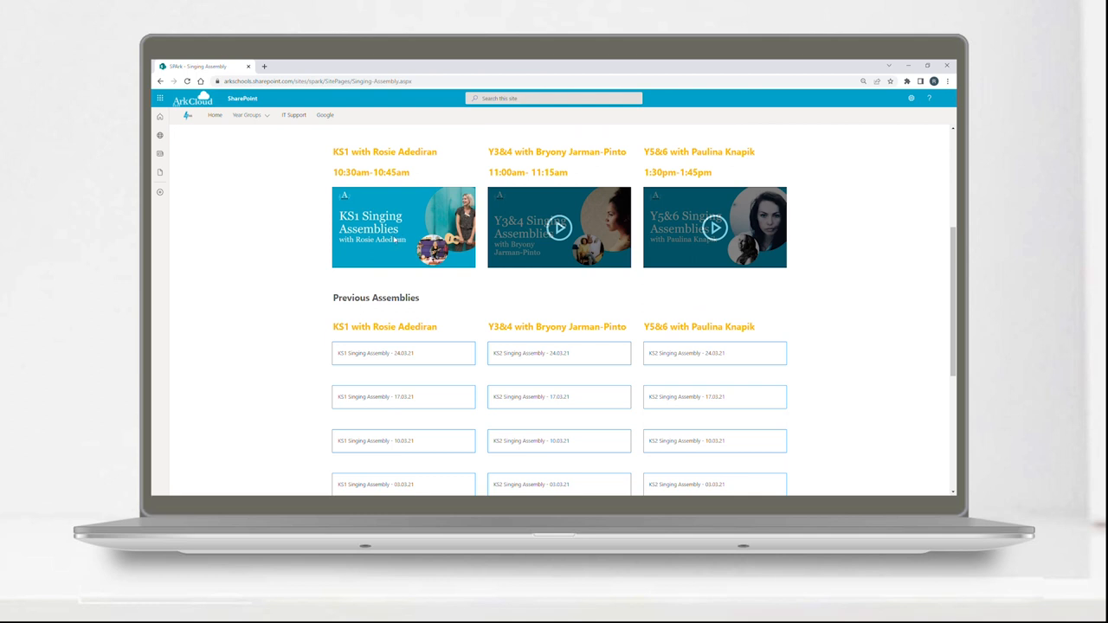
left_click(404, 226)
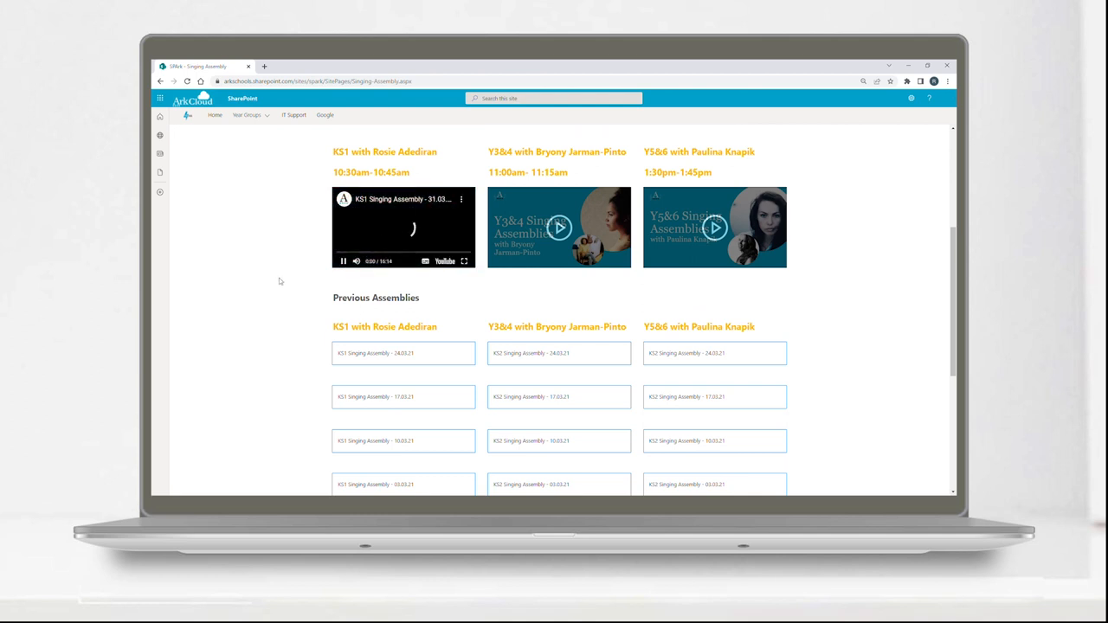
left_click(402, 227)
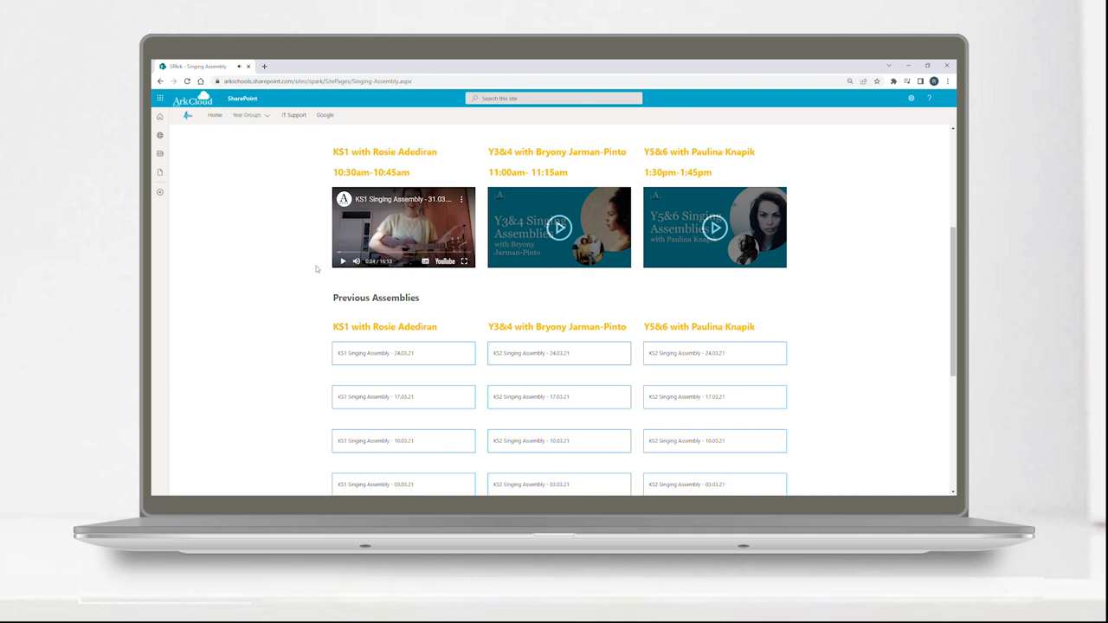
left_click(295, 114)
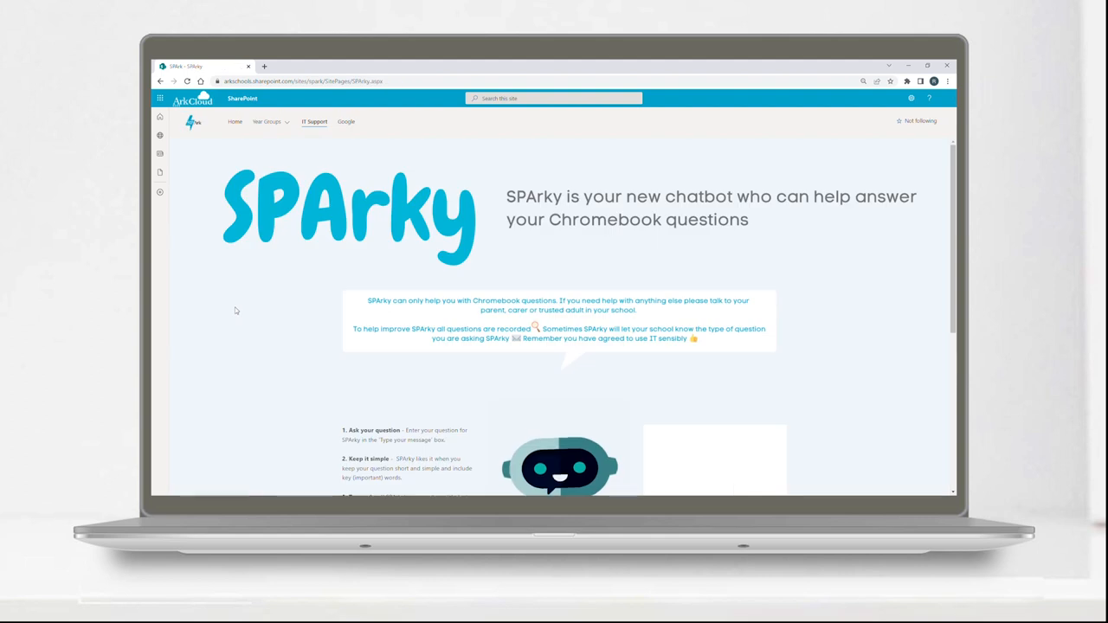
Scroll through the SPArky chatbot page's usage tips and chat window, then back up
scroll("down", 3)
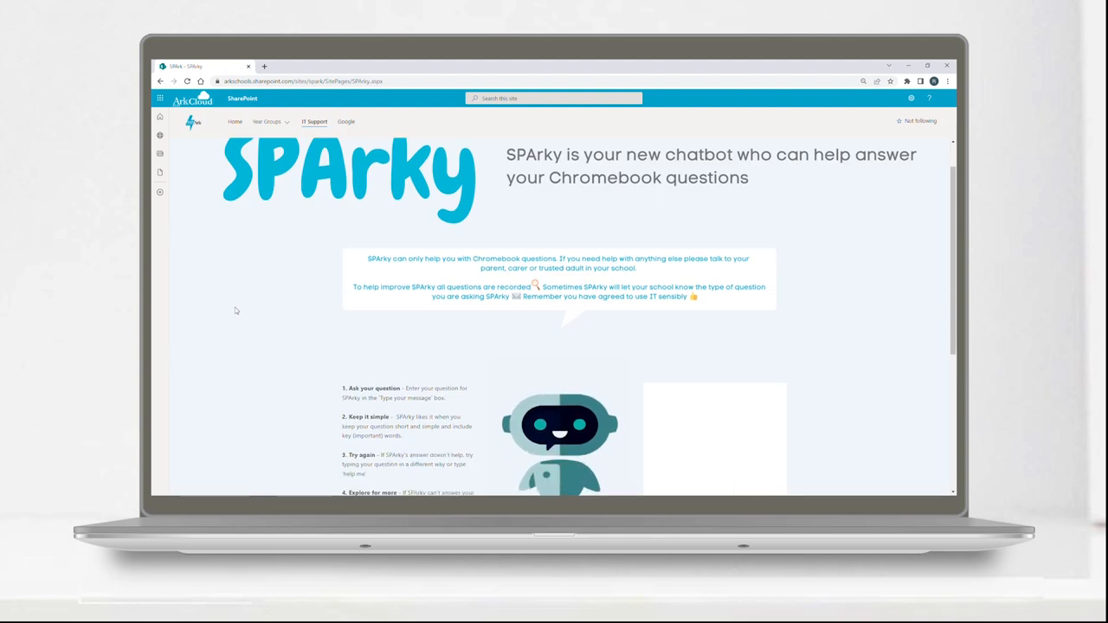
scroll("down", 3)
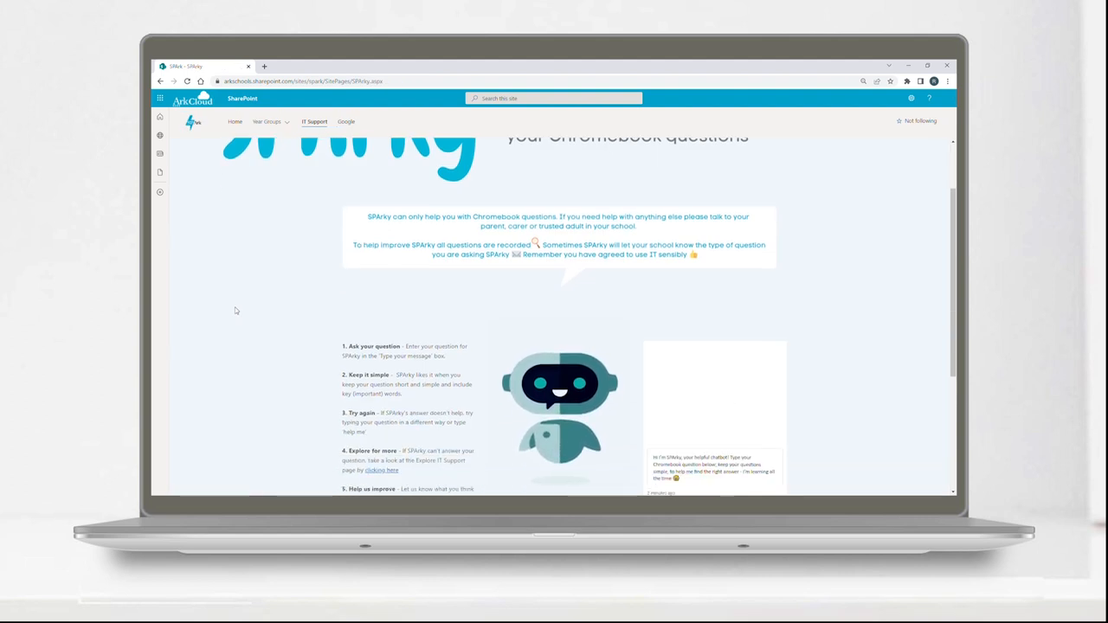
scroll("down", 3)
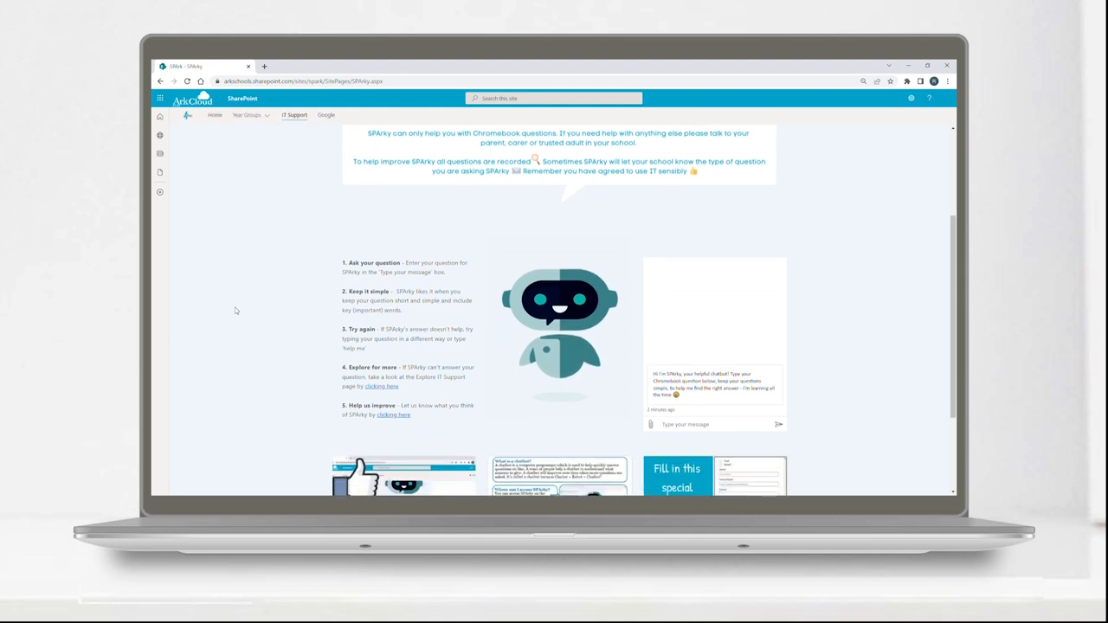
scroll("down", 3)
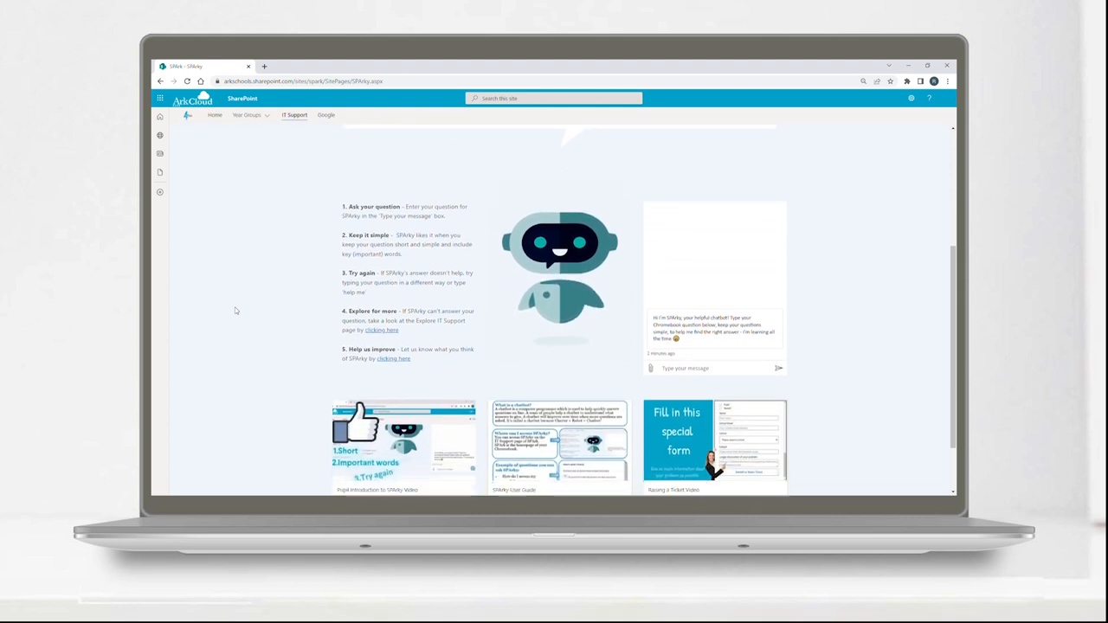
scroll("up", 3)
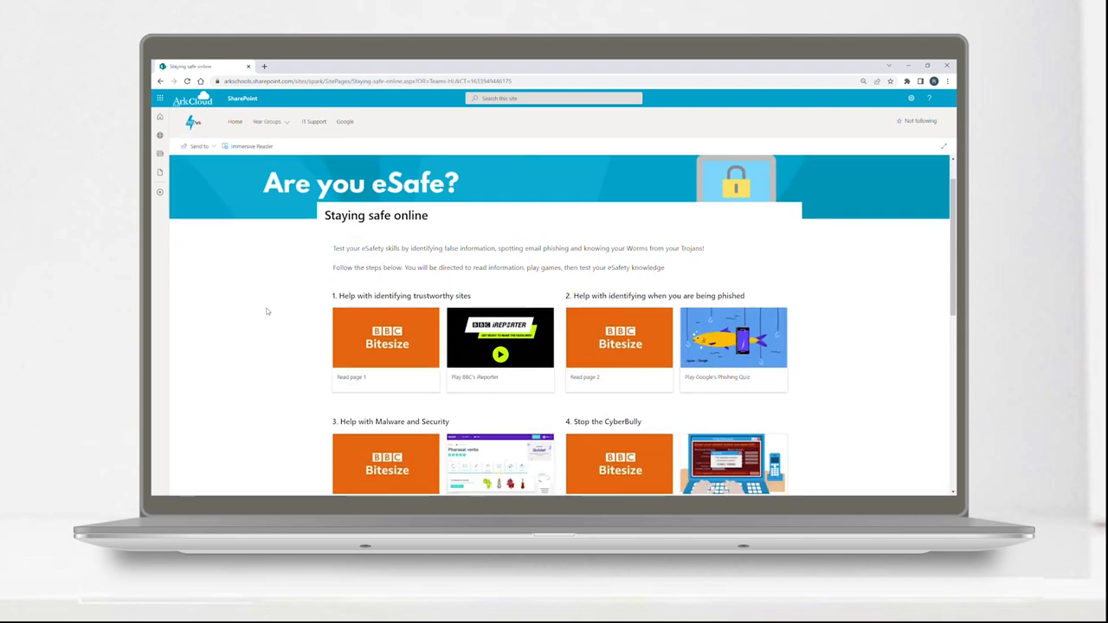
Scroll the Staying safe online page's Bitesize steps and games, then return to the SPArk home page
scroll("down", 3)
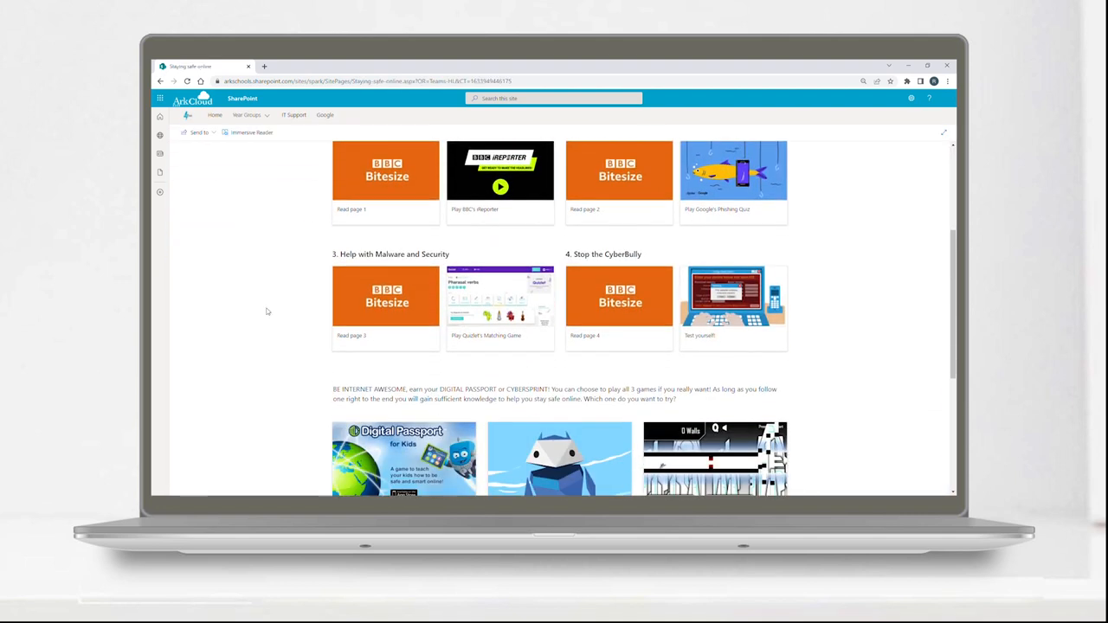
scroll("down", 3)
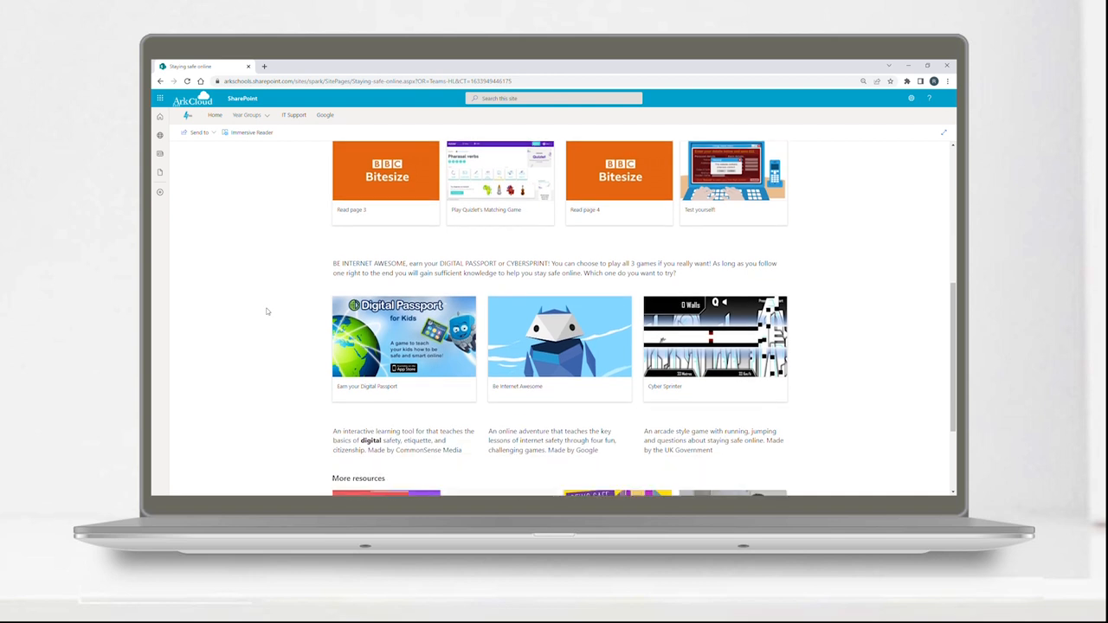
left_click(559, 336)
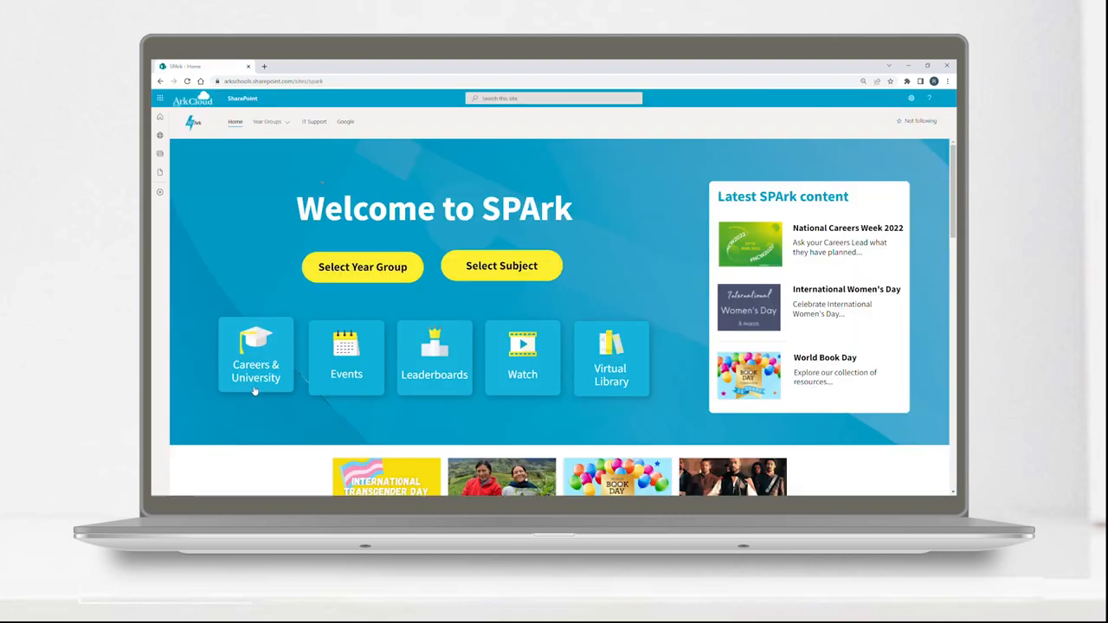
Open Careers & University, advance the sixth form preparation carousel and open the Year 12 page
left_click(256, 355)
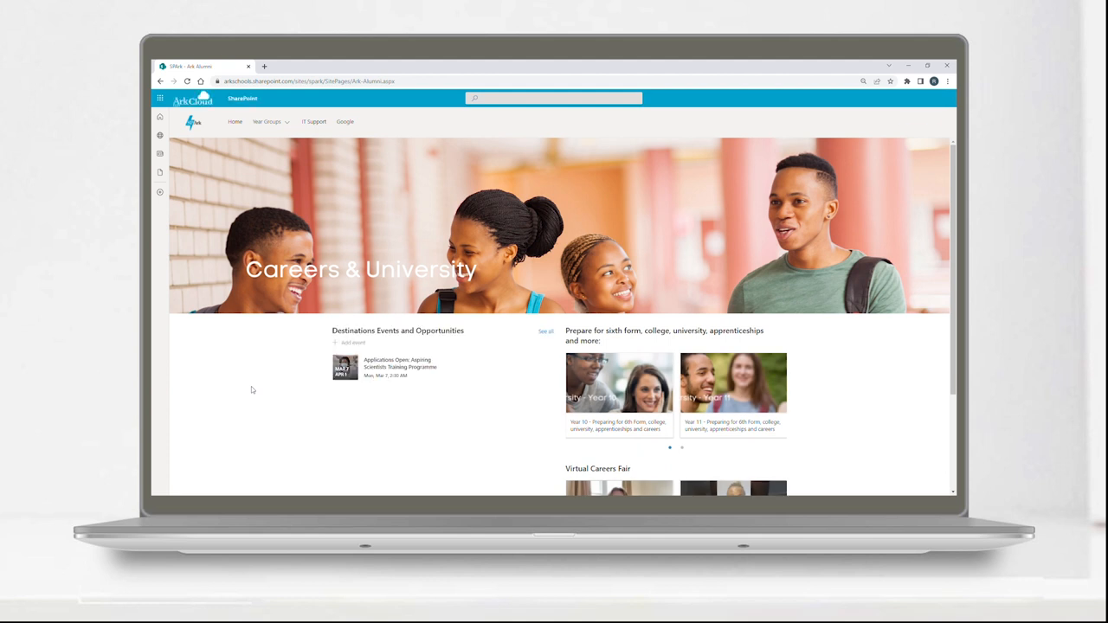
scroll("down", 3)
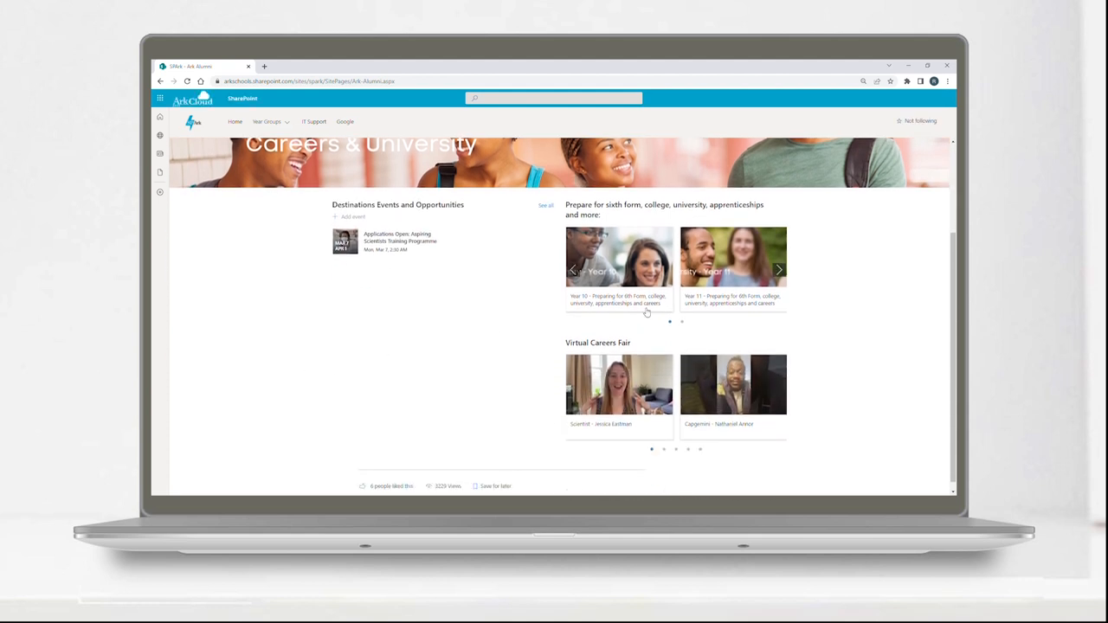
mouse_move(783, 270)
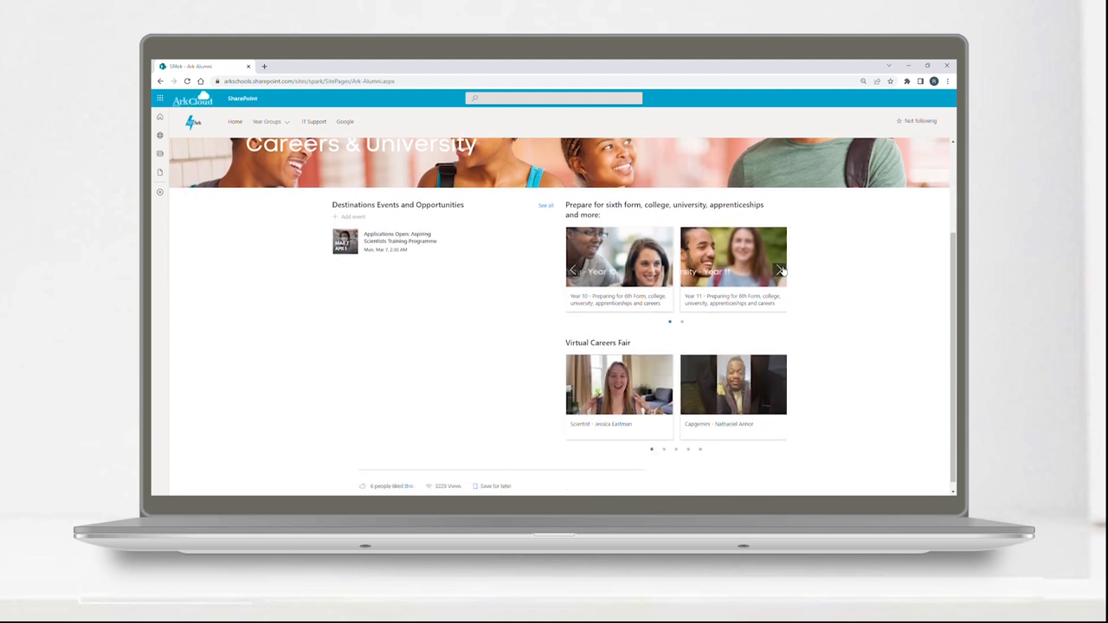
left_click(779, 270)
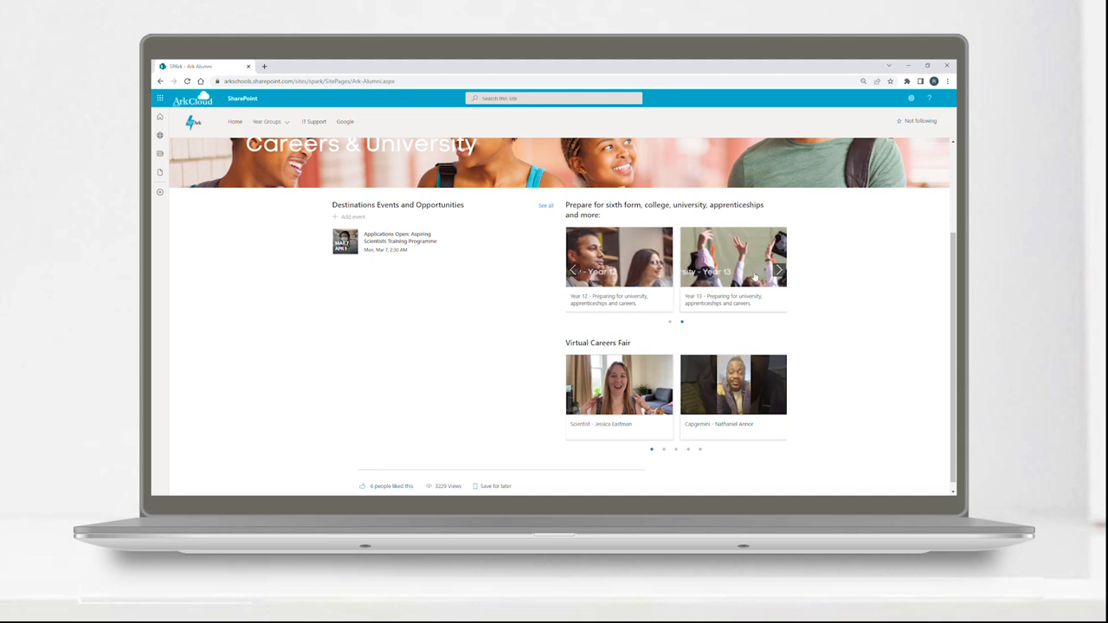
mouse_move(596, 309)
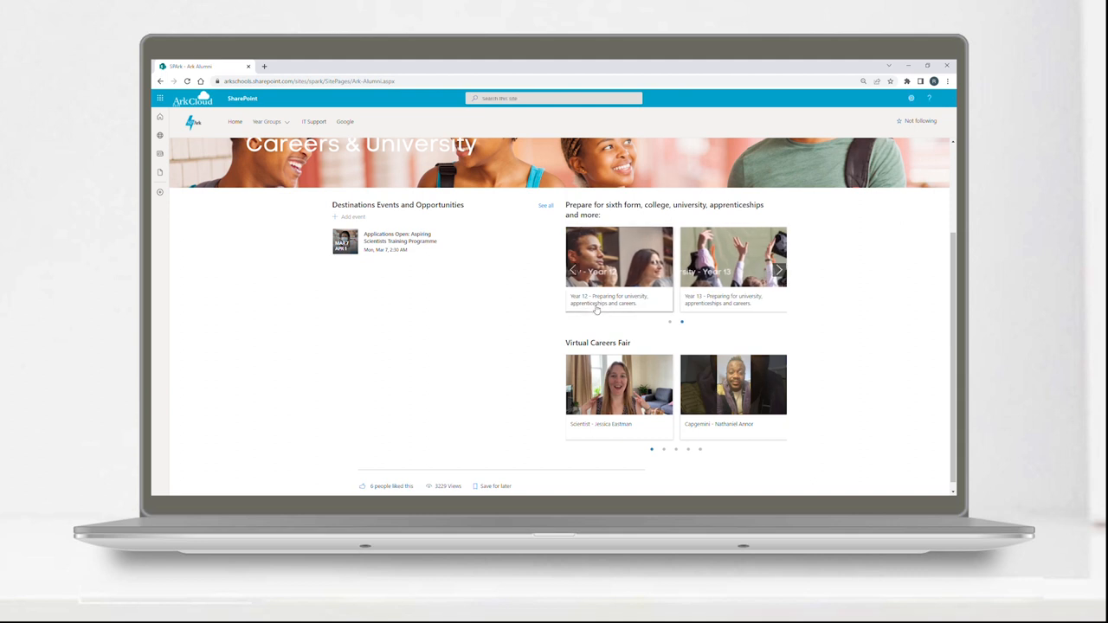
left_click(620, 257)
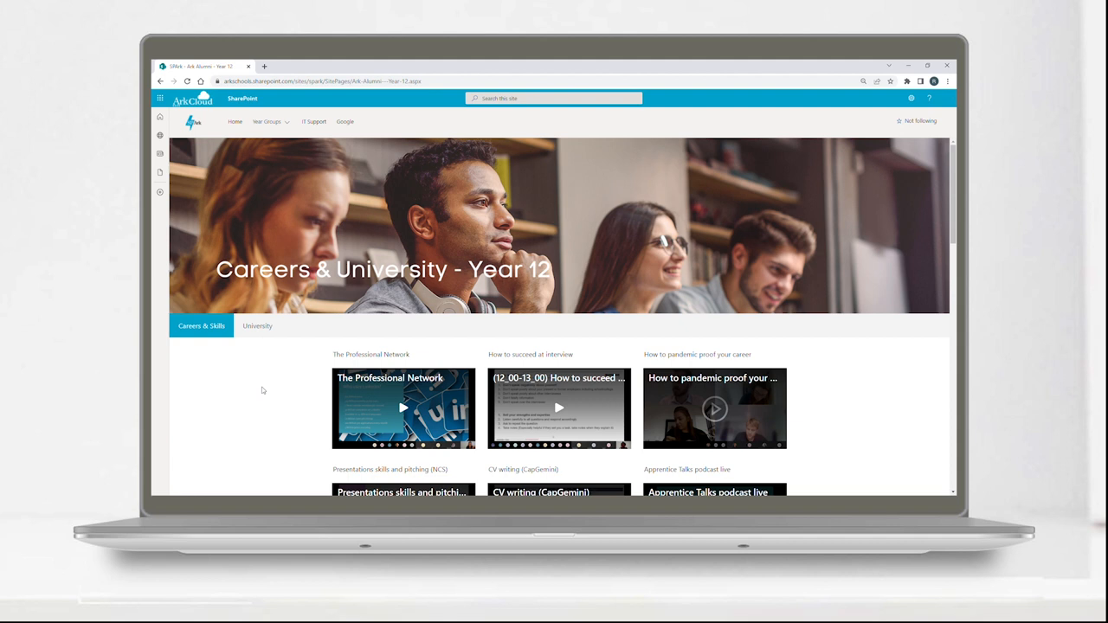
Scroll through the Year 12 skills videos, apprenticeship links and digital interview practice resources
scroll("down", 3)
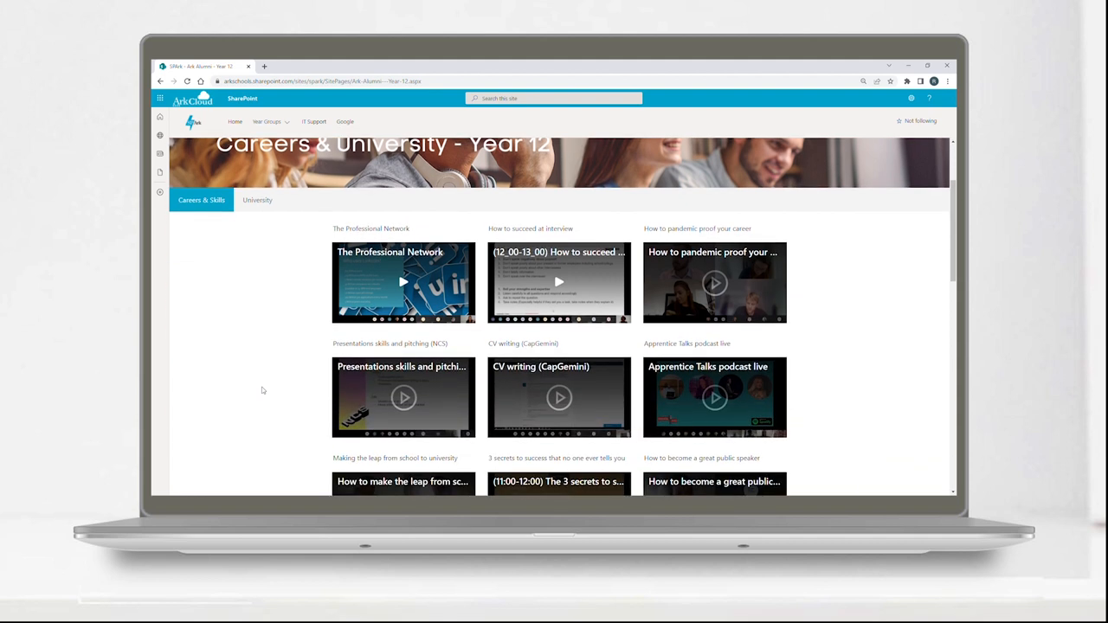
scroll("down", 3)
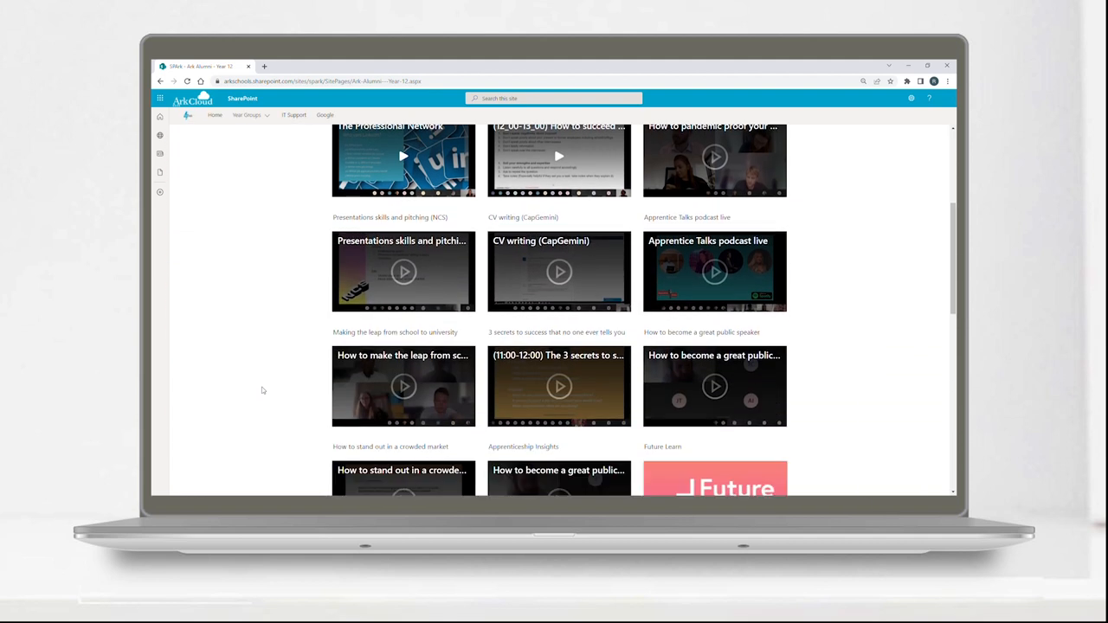
scroll("down", 3)
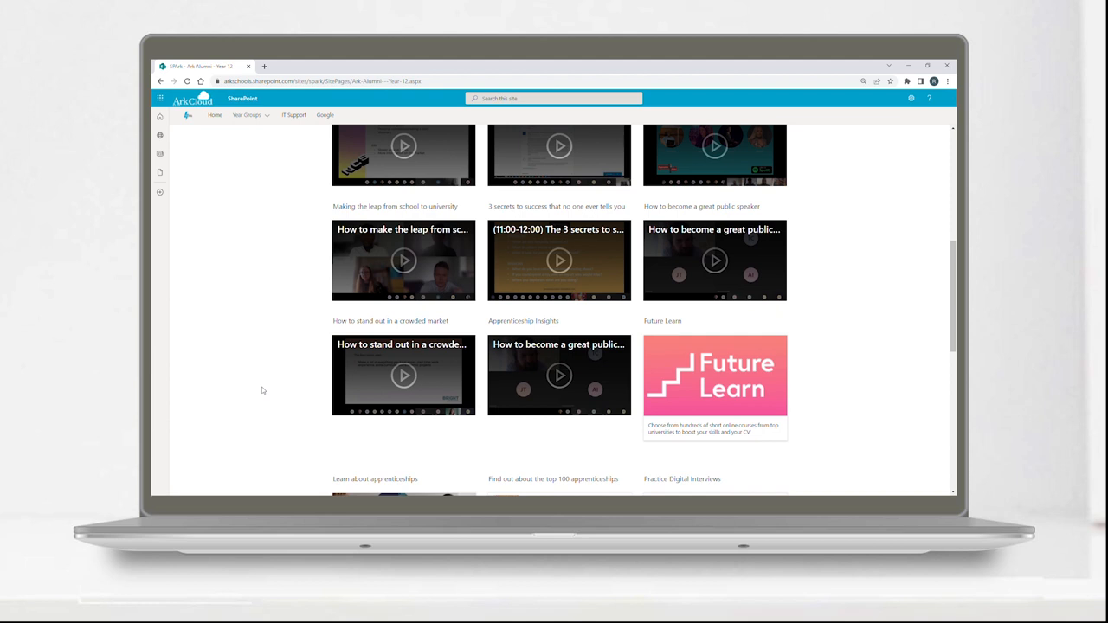
scroll("down", 3)
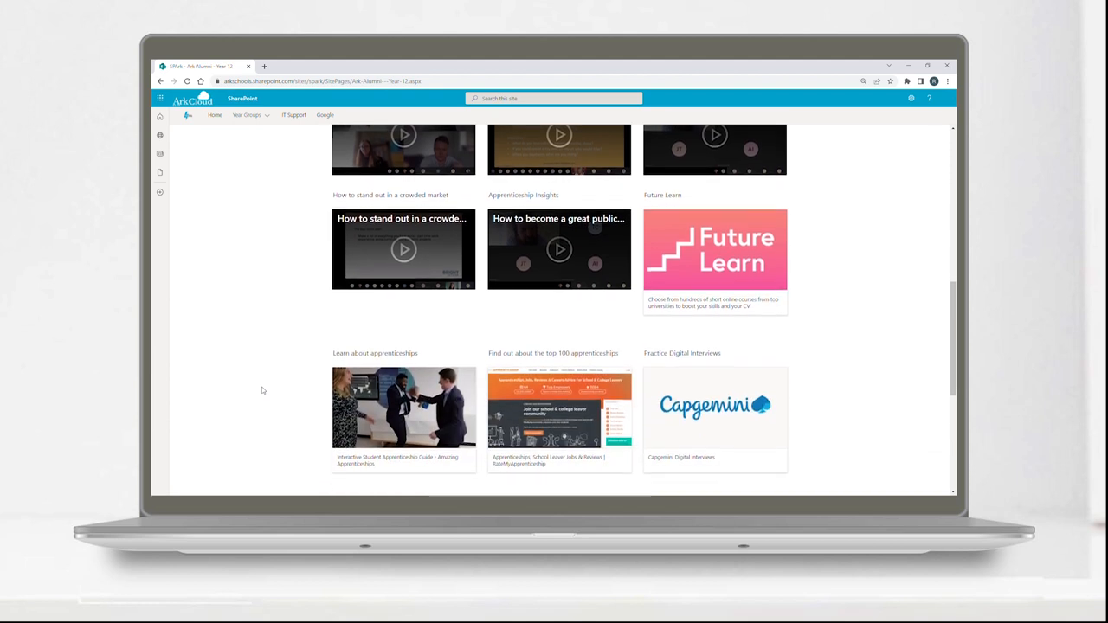
scroll("down", 3)
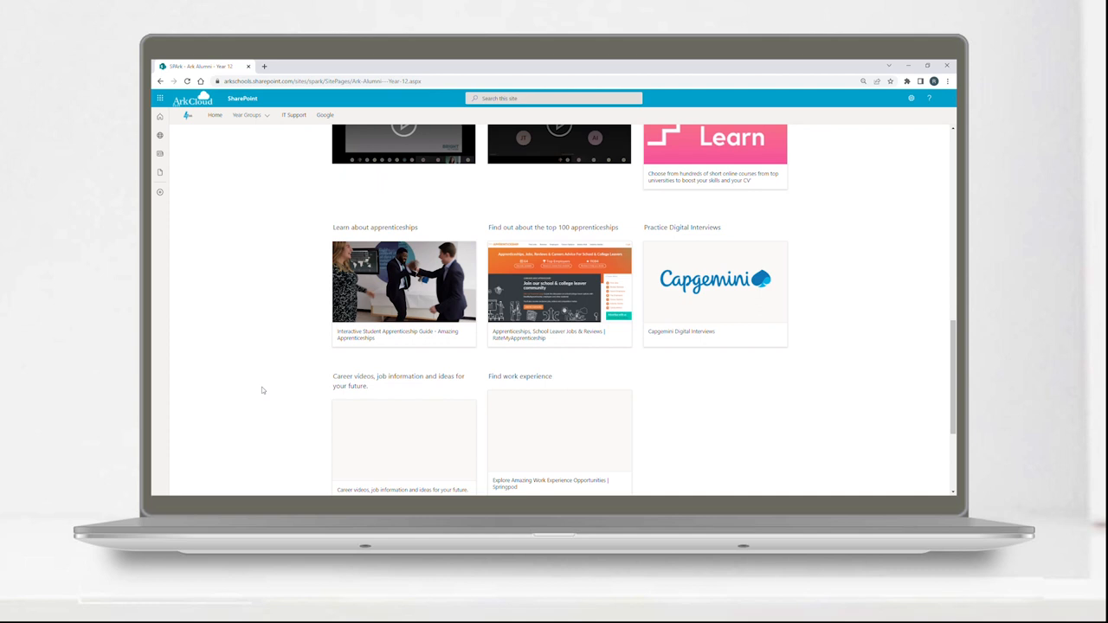
mouse_move(916, 121)
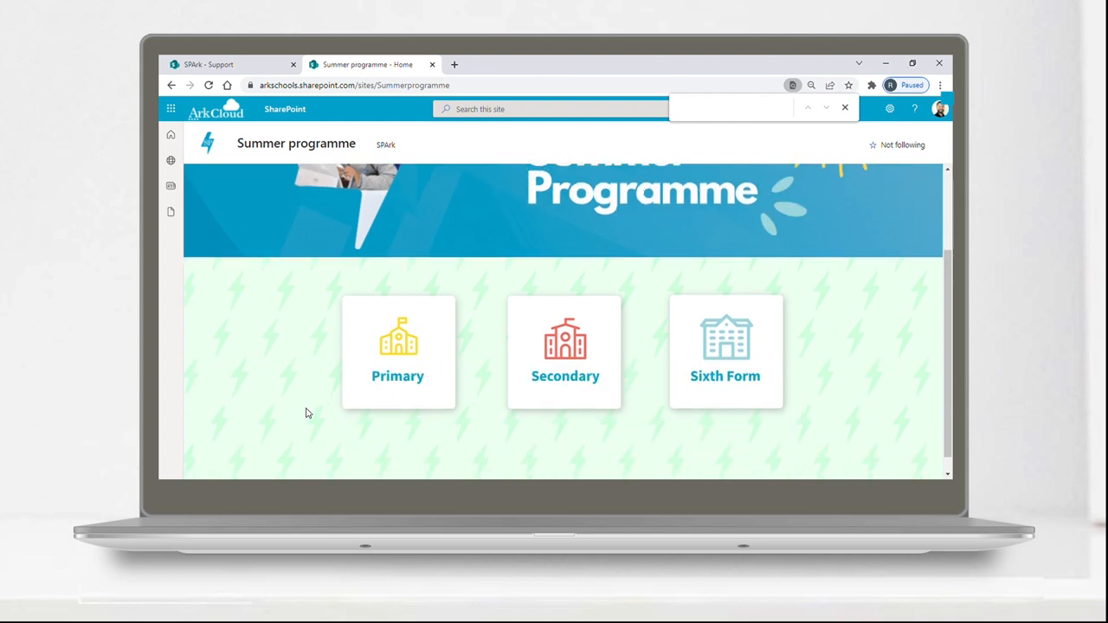
Reach the Year 7 summer subjects list, from English down to Nutrition, via the Secondary page
left_click(564, 350)
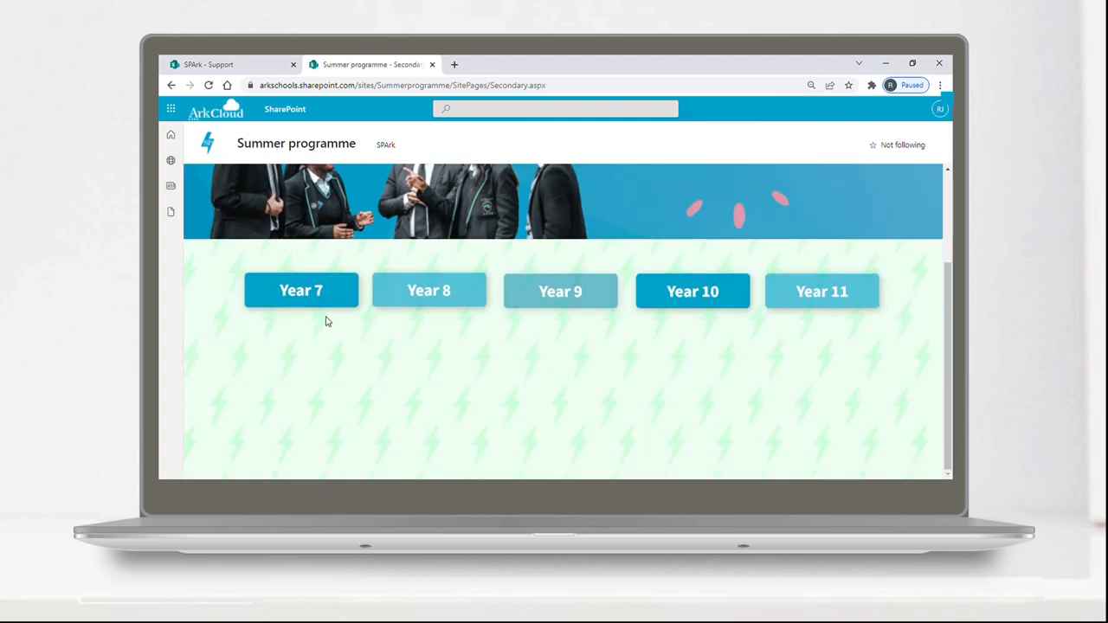
left_click(302, 291)
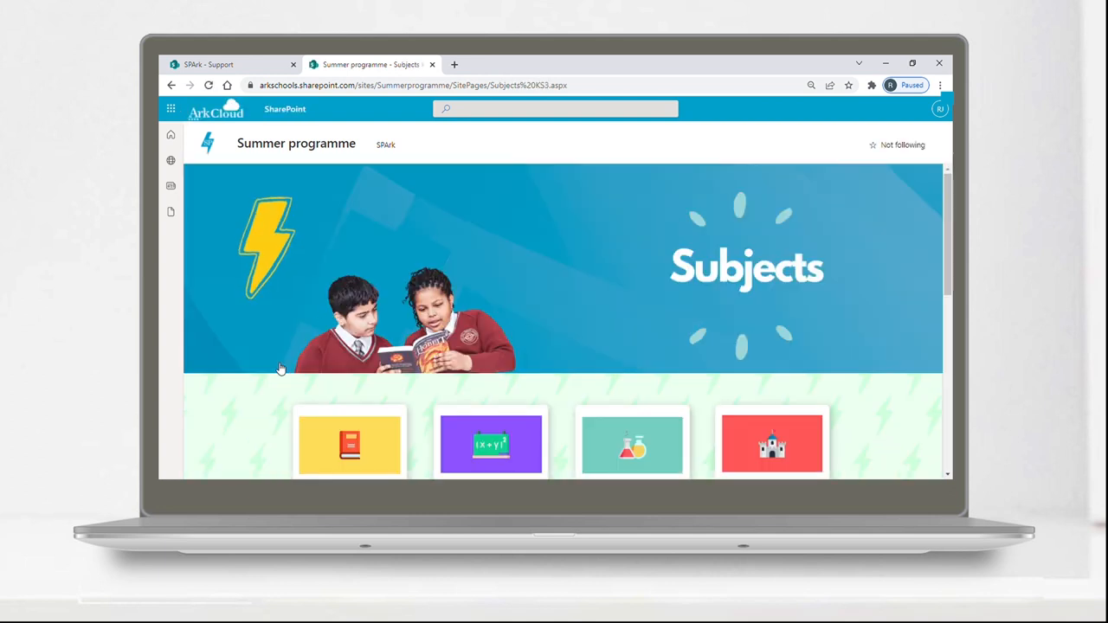
scroll("down", 3)
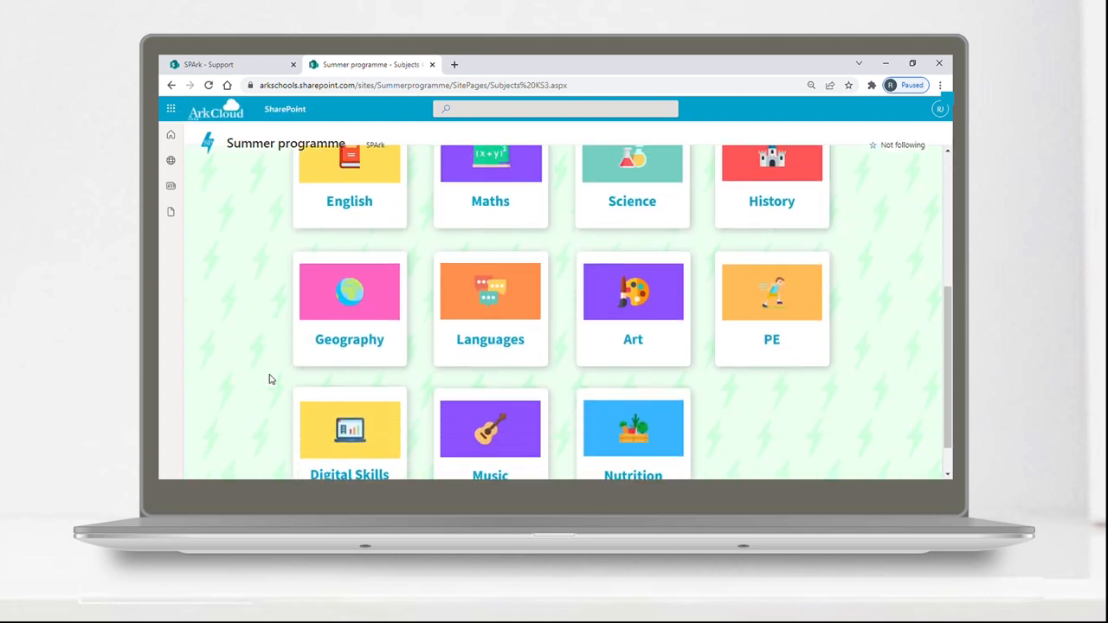
scroll("down", 3)
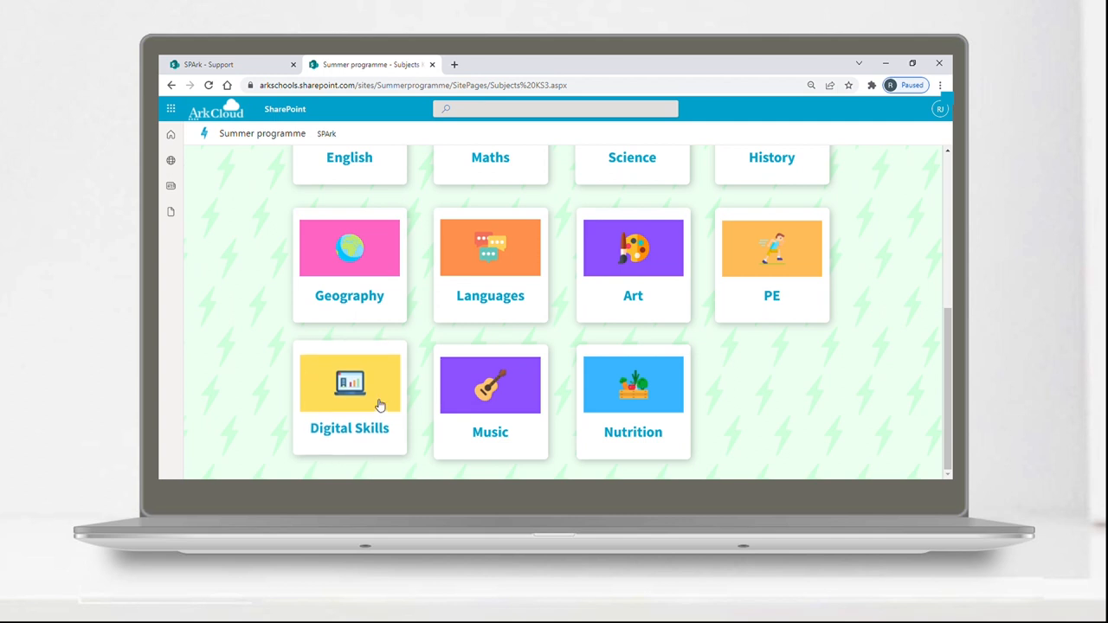